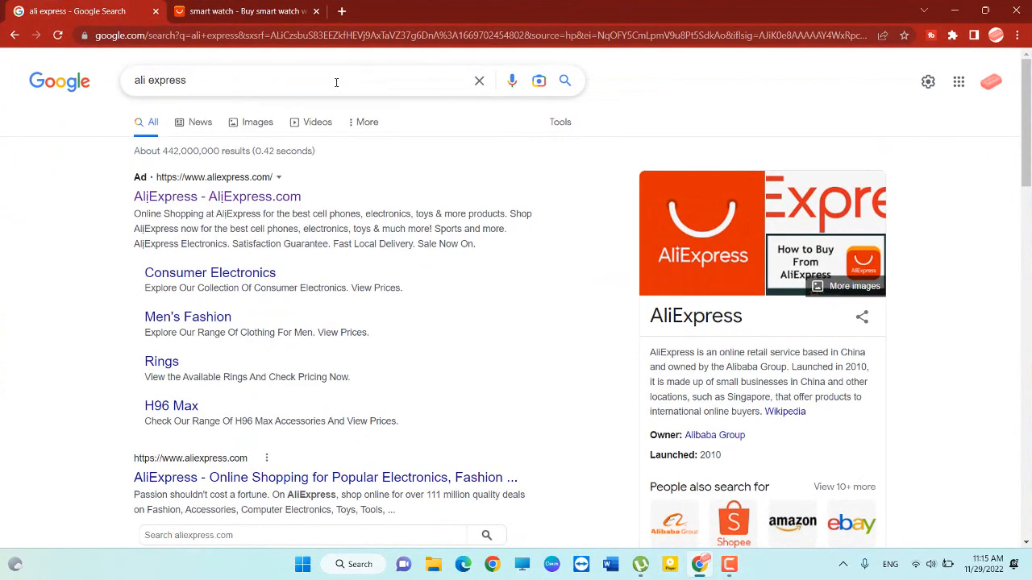
Open the AliExpress homepage from the AliExpress.com ad result
{"action": "left_click", "coordinate": [336, 80]}
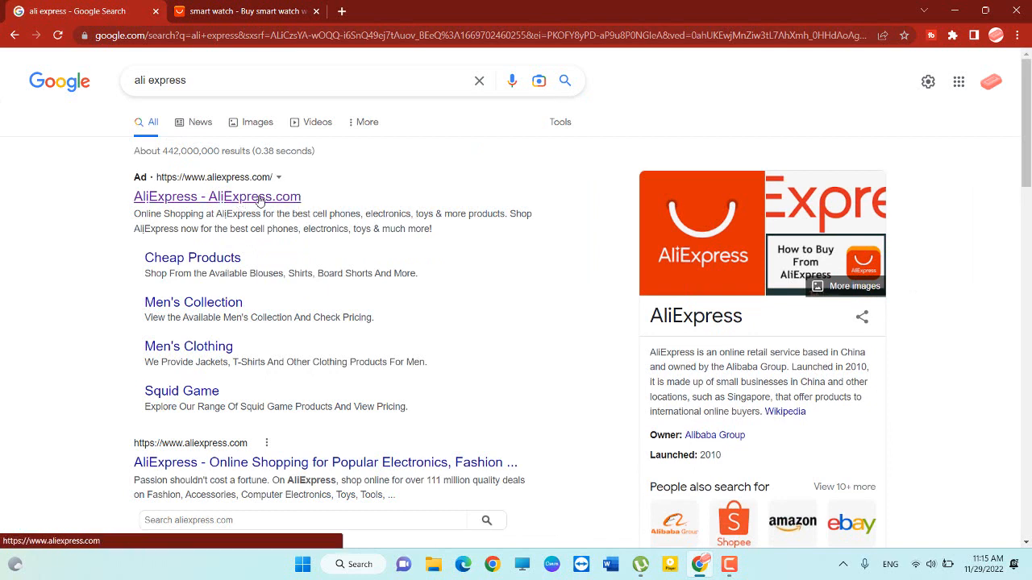
{"action": "left_click", "coordinate": [217, 197]}
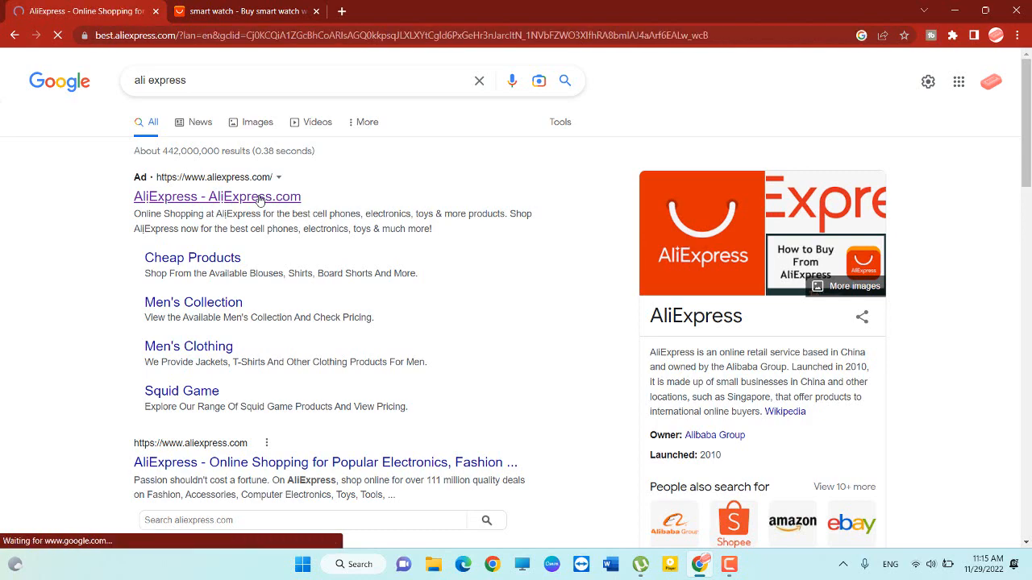
{"action": "left_click", "coordinate": [217, 197]}
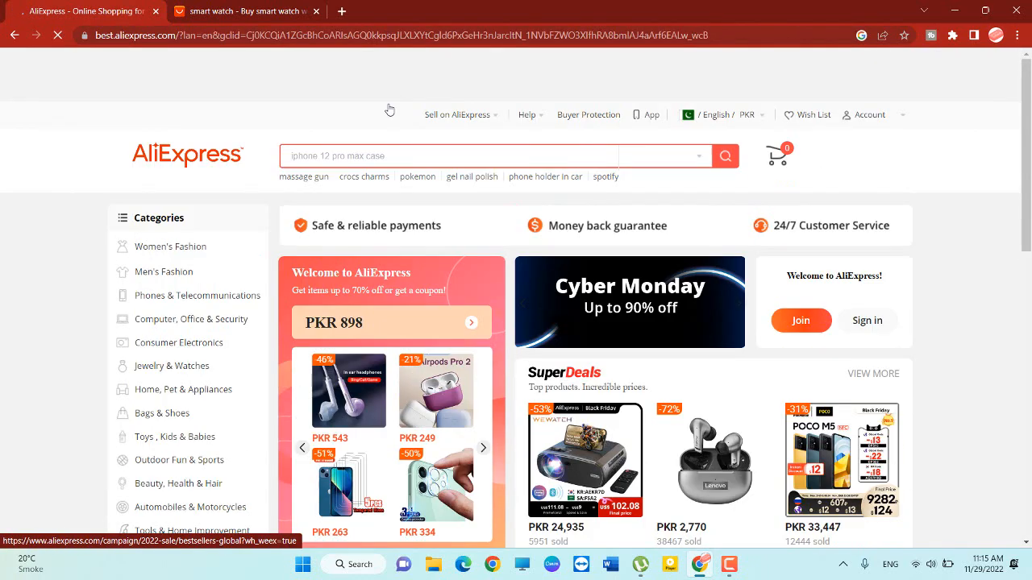
Scroll down the homepage through the More to love product feed
{"action": "scroll", "scroll_direction": "down", "scroll_amount": 3}
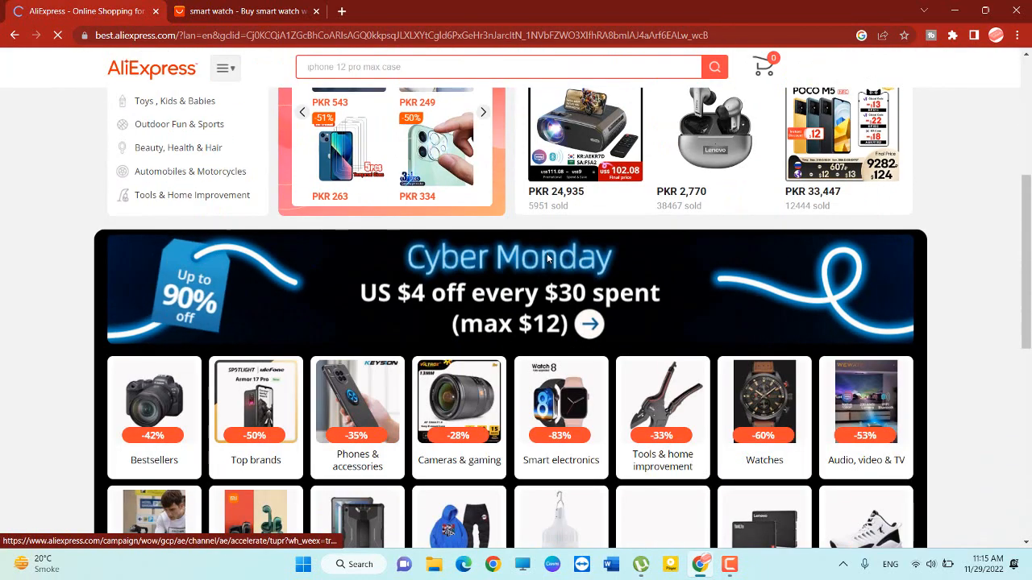
{"action": "scroll", "scroll_direction": "down", "scroll_amount": 3}
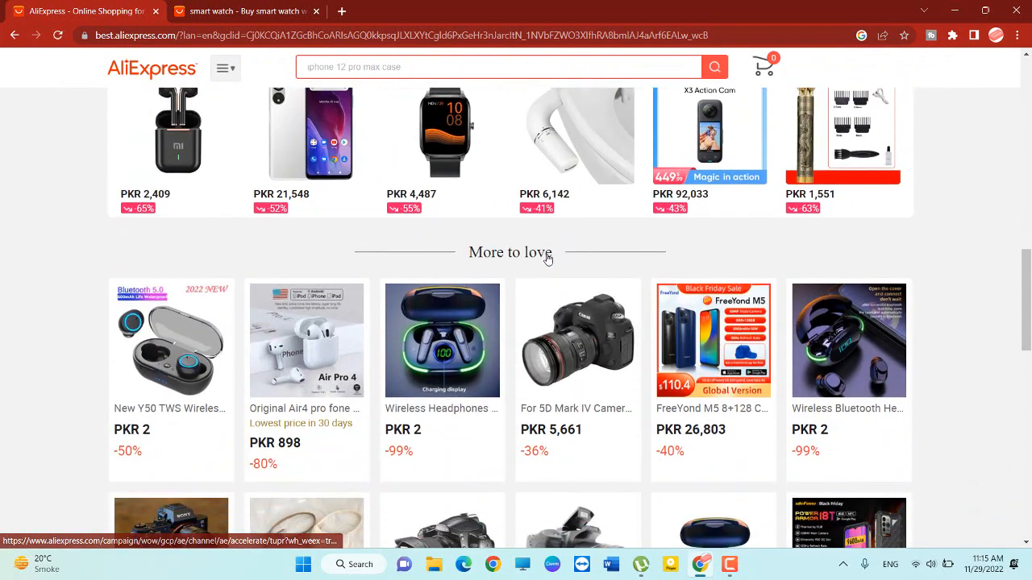
{"action": "scroll", "scroll_direction": "down", "scroll_amount": 3}
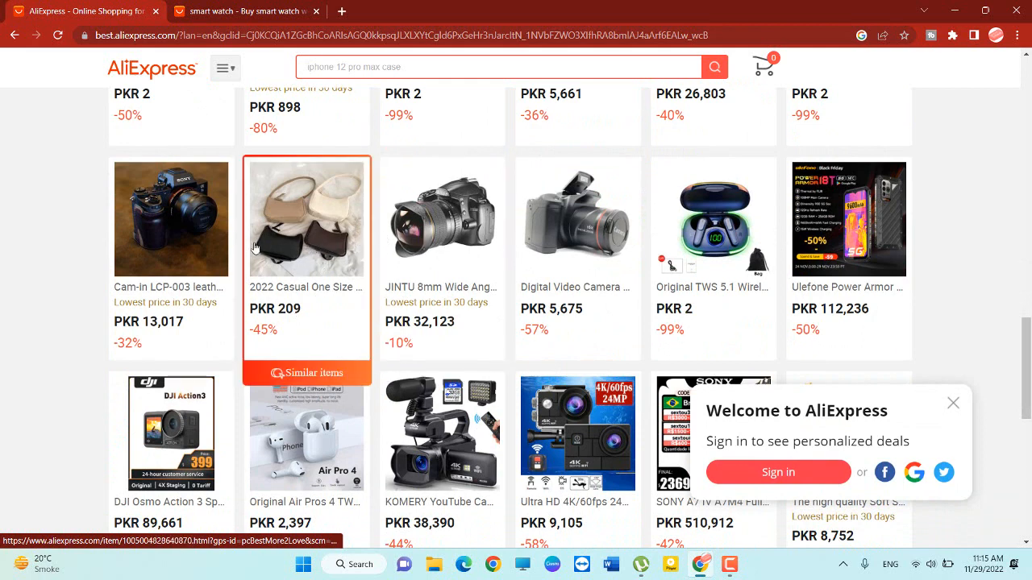
{"action": "mouse_move", "coordinate": [271, 350]}
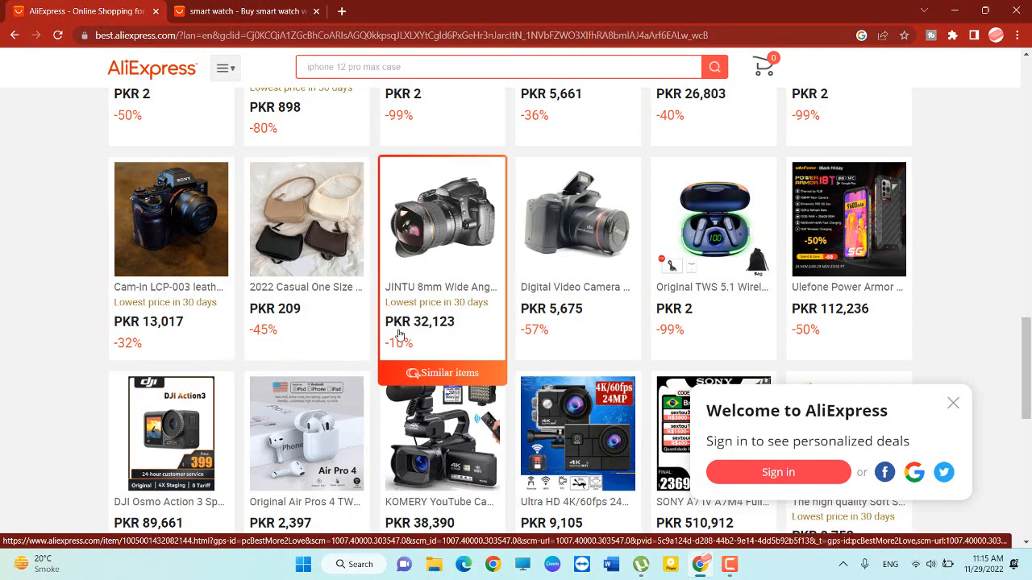
{"action": "scroll", "scroll_direction": "down", "scroll_amount": 3}
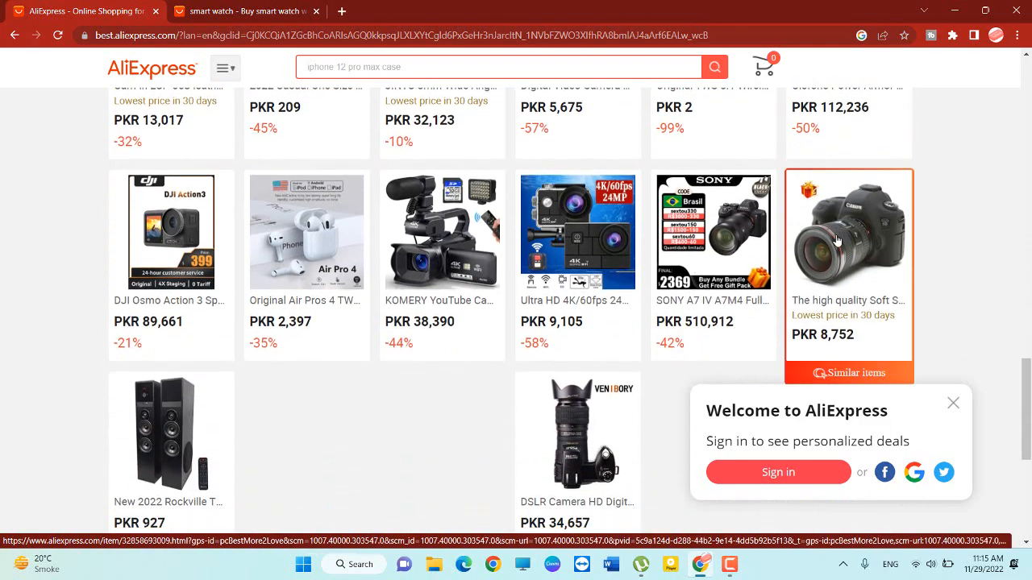
{"action": "scroll", "scroll_direction": "down", "scroll_amount": 3}
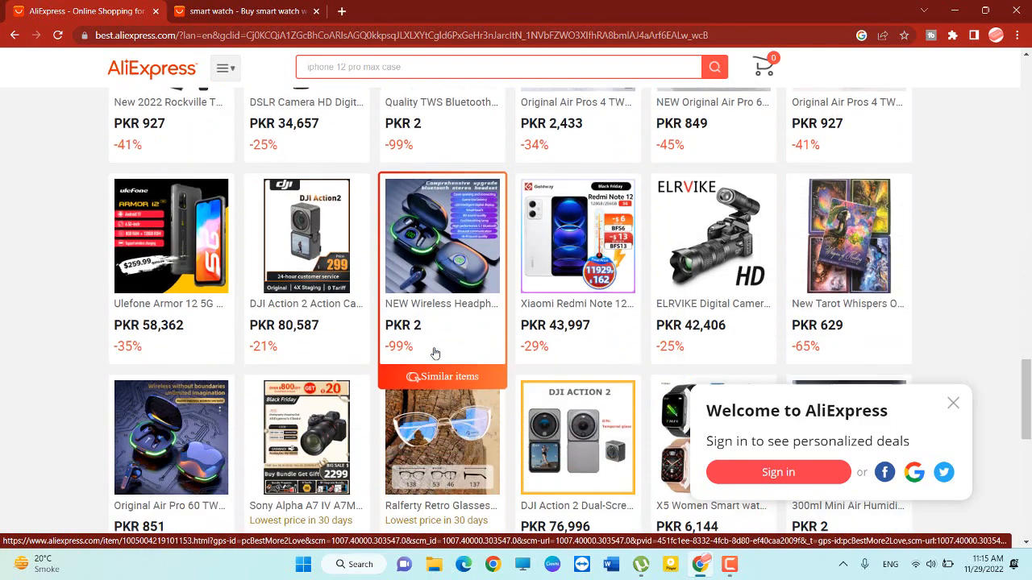
{"action": "scroll", "scroll_direction": "down", "scroll_amount": 3}
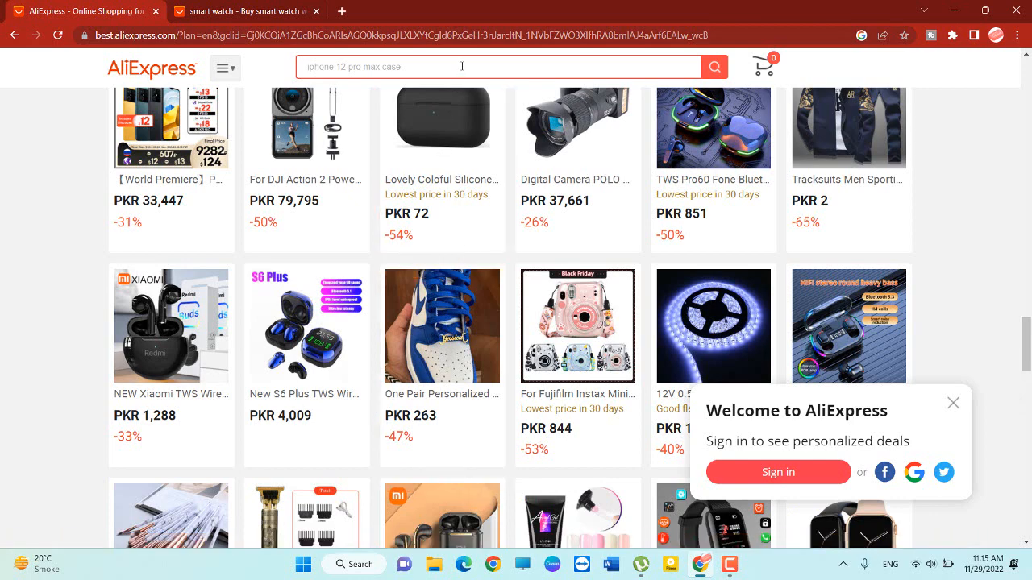
Type 'smart' in the search bar and pick the 'smart watch' suggestion
{"action": "type", "text": "s"}
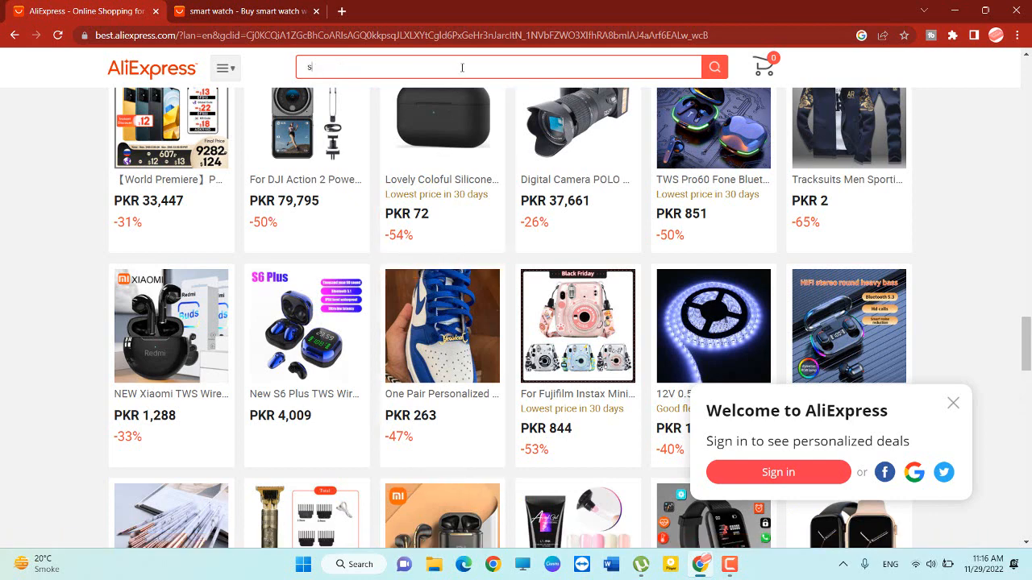
{"action": "type", "text": "mart"}
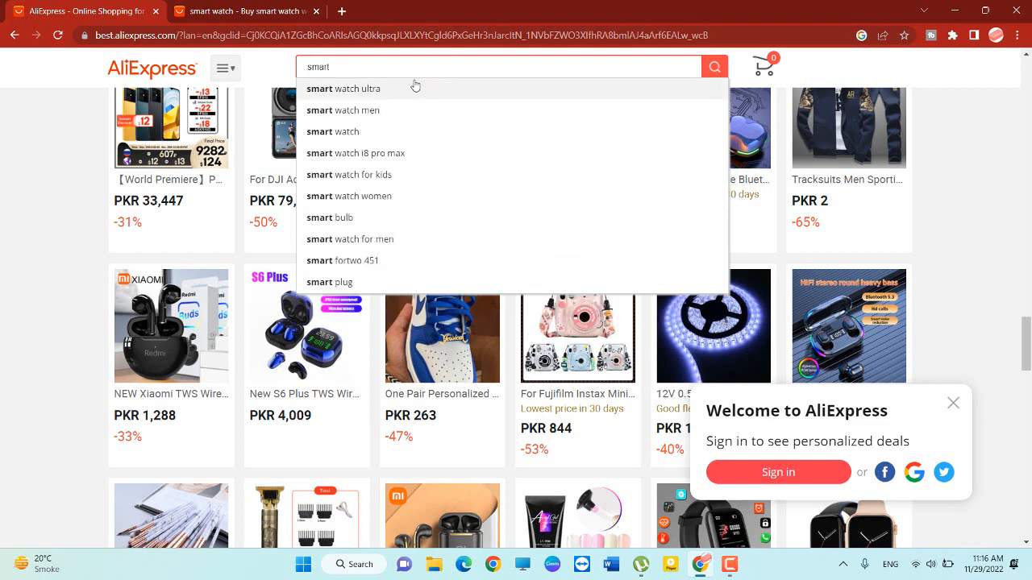
{"action": "mouse_move", "coordinate": [349, 88]}
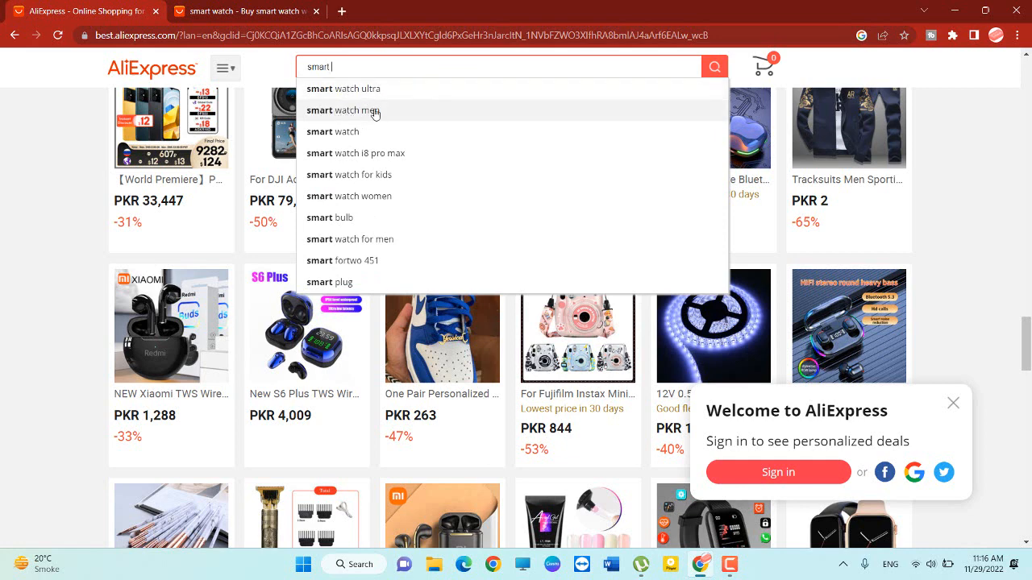
{"action": "mouse_move", "coordinate": [332, 132]}
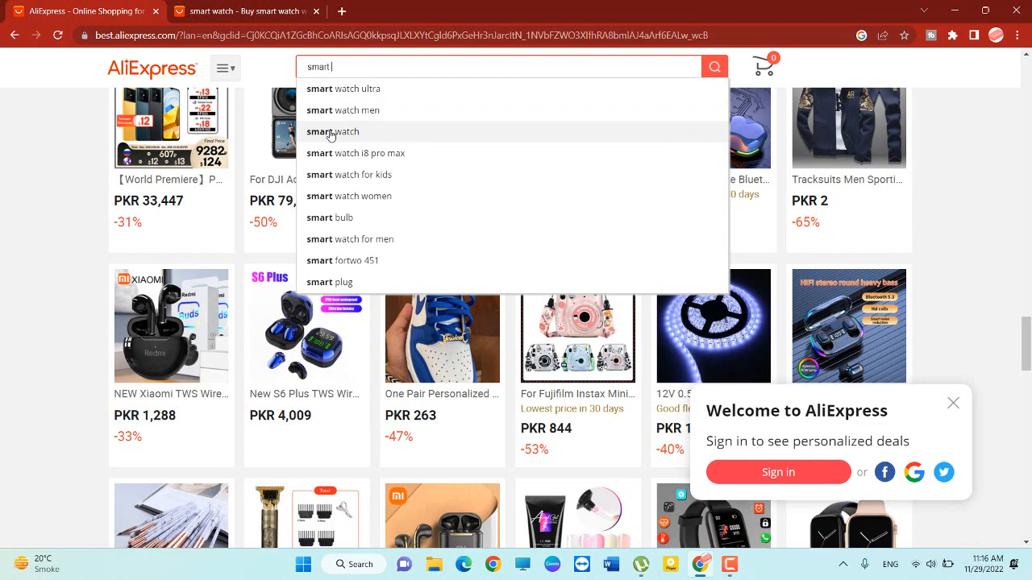
{"action": "mouse_move", "coordinate": [380, 153]}
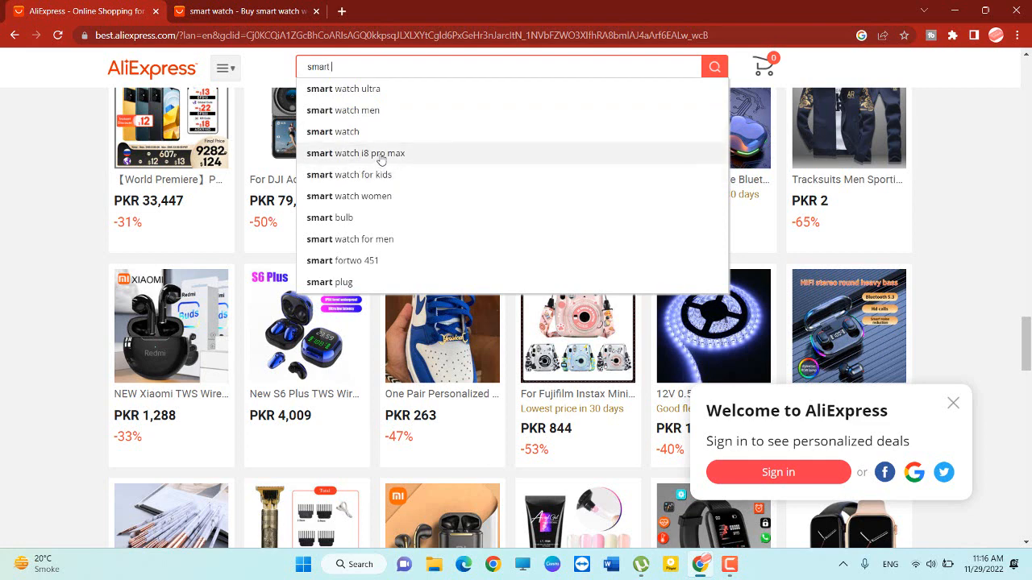
{"action": "mouse_move", "coordinate": [391, 184]}
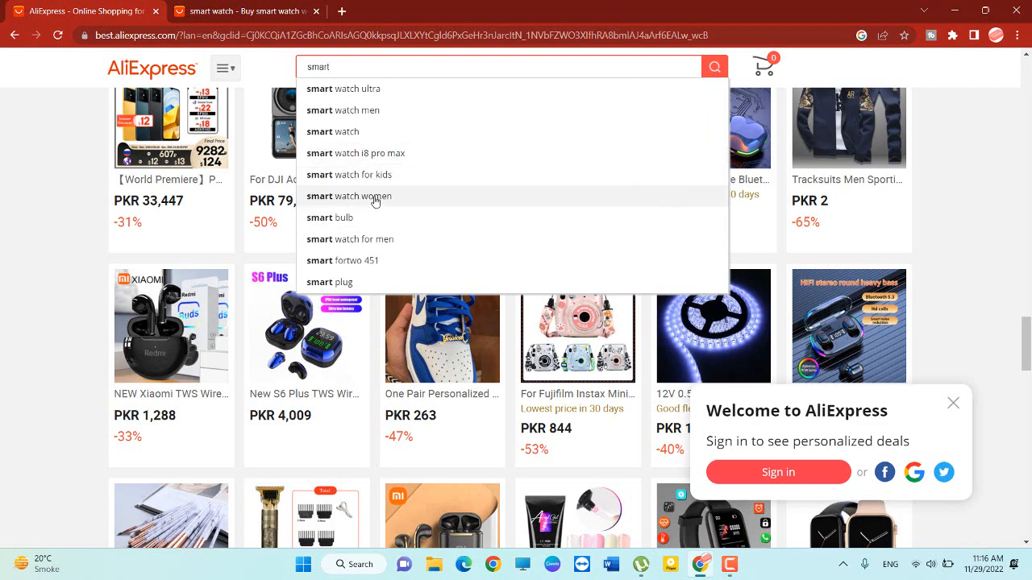
{"action": "mouse_move", "coordinate": [366, 137]}
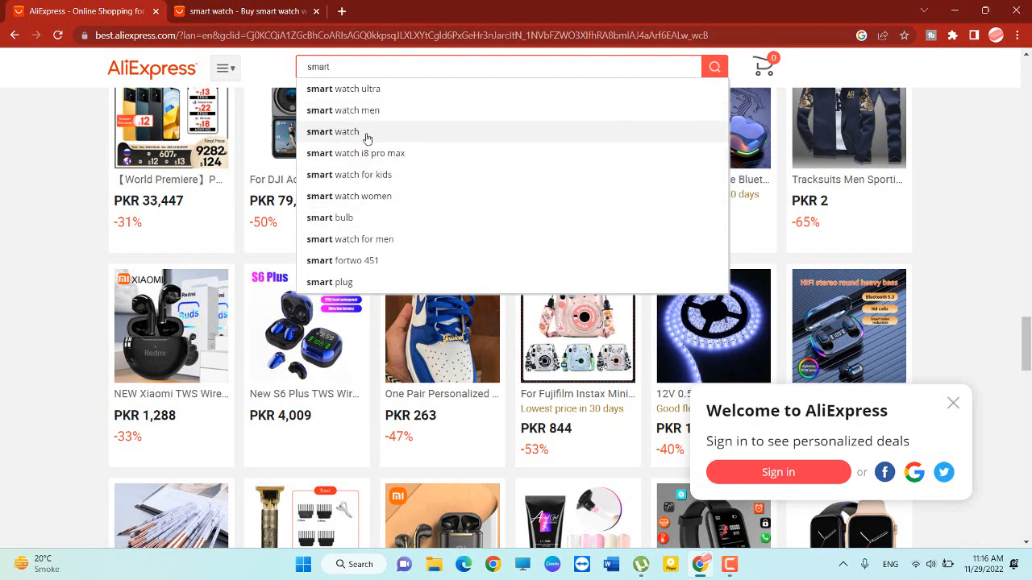
{"action": "left_click", "coordinate": [333, 131]}
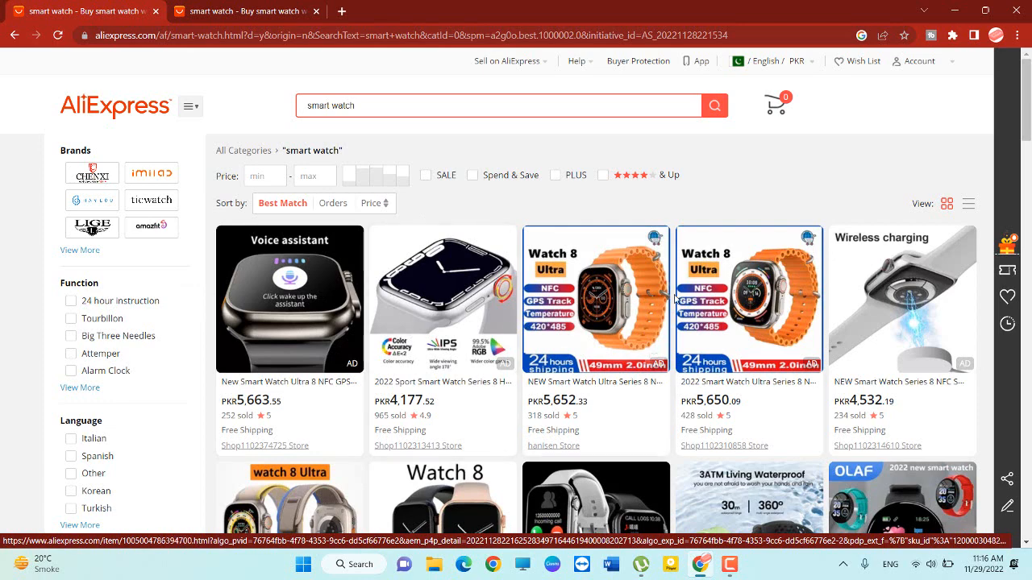
Scroll the results and open the women's series and other watch listings in new tabs
{"action": "scroll", "scroll_direction": "down", "scroll_amount": 3}
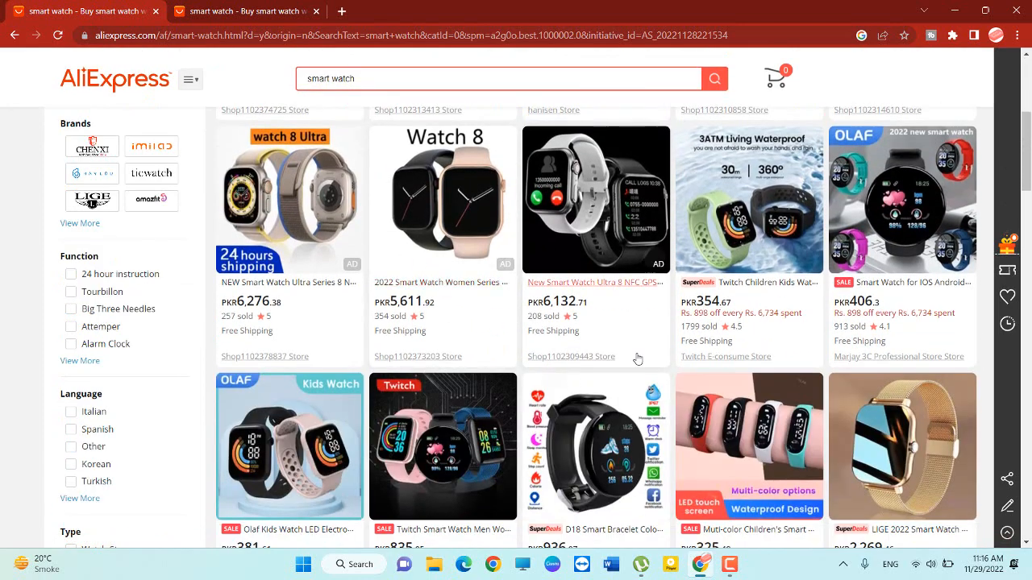
{"action": "scroll", "scroll_direction": "down", "scroll_amount": 3}
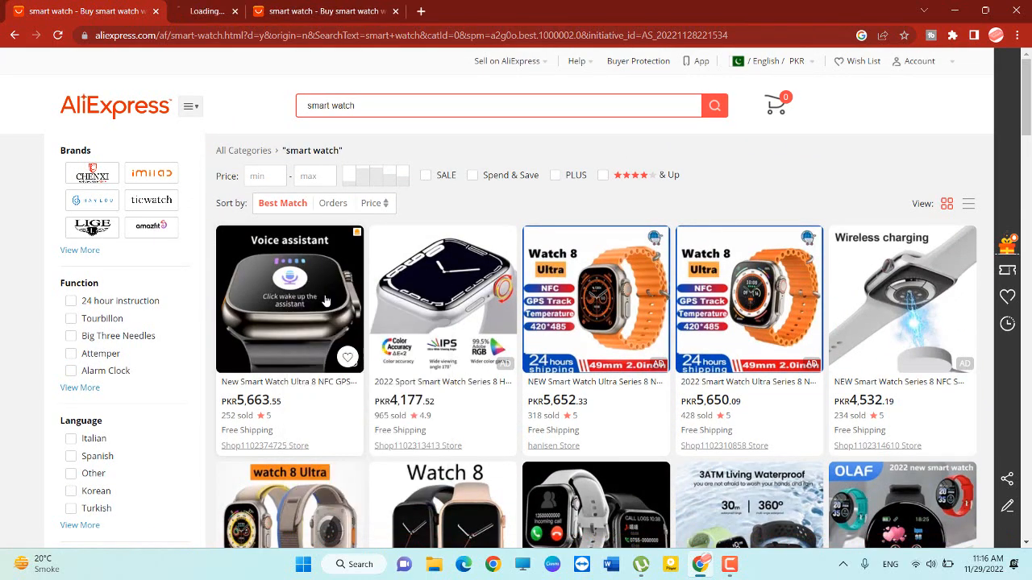
{"action": "scroll", "scroll_direction": "down", "scroll_amount": 3}
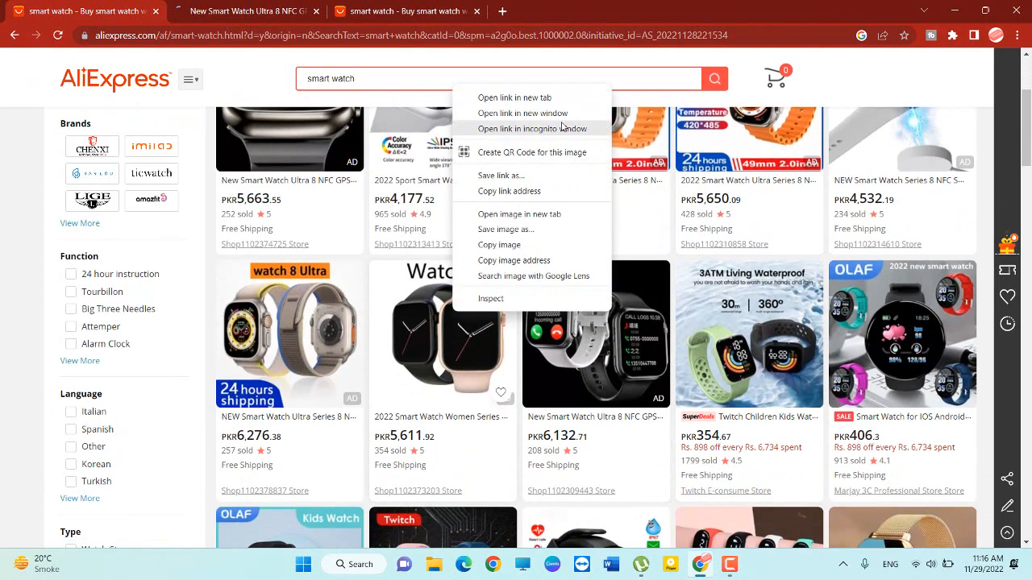
{"action": "left_click", "coordinate": [514, 97]}
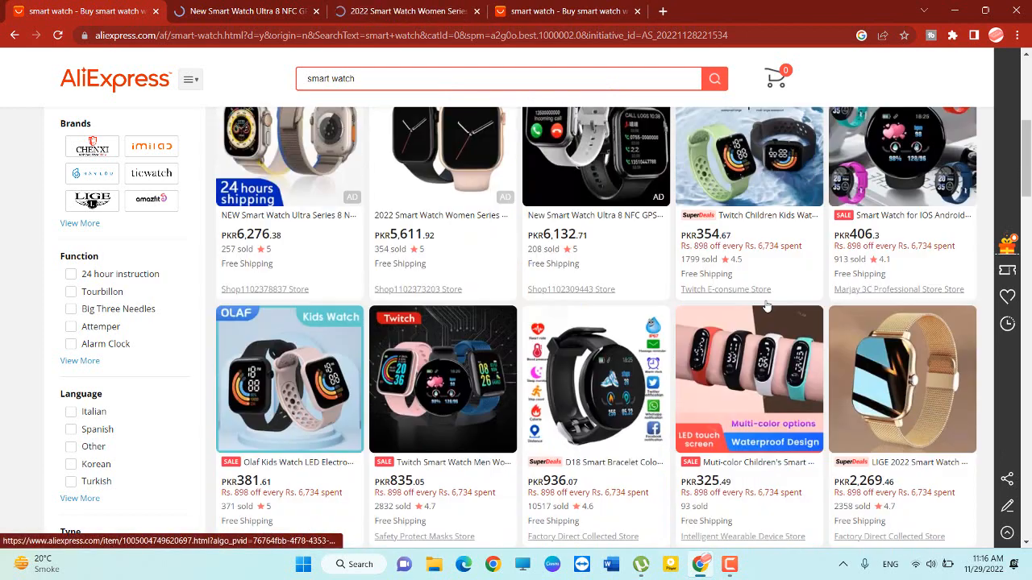
{"action": "right_click", "coordinate": [81, 12]}
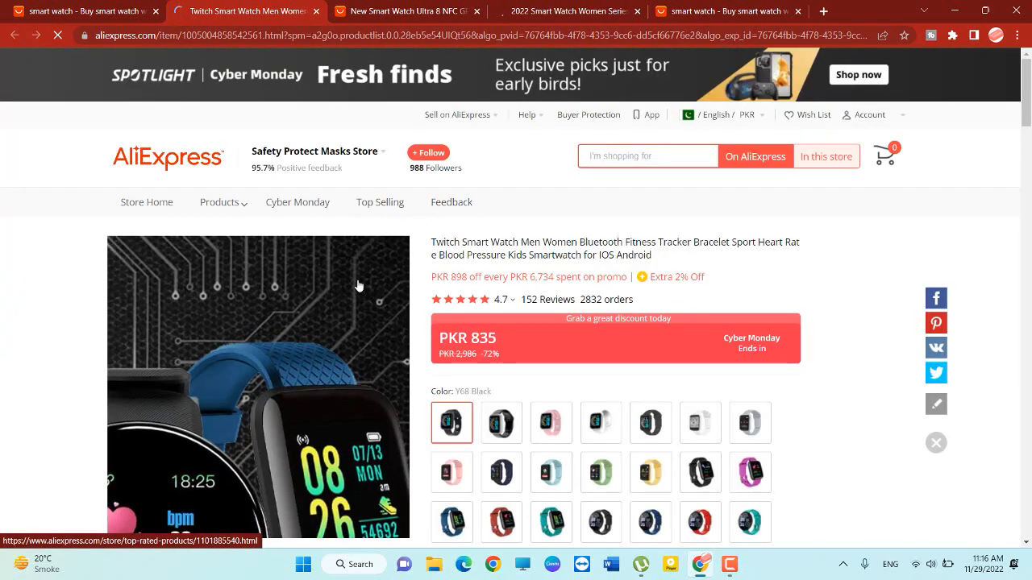
Scroll down and click through the Twitch watch's gallery to the sixth, USB charging photo
{"action": "scroll", "scroll_direction": "down", "scroll_amount": 3}
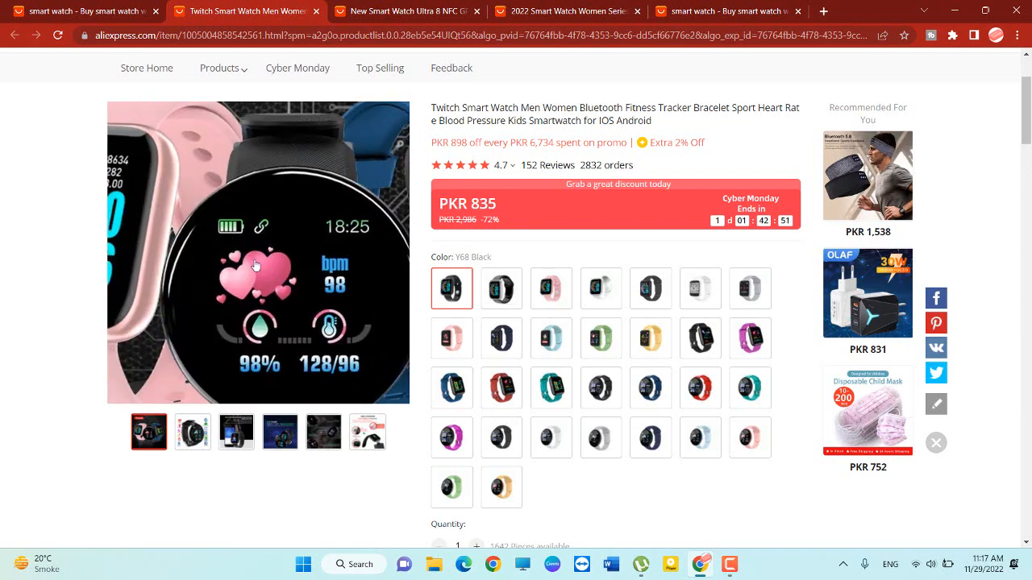
{"action": "left_click", "coordinate": [191, 432]}
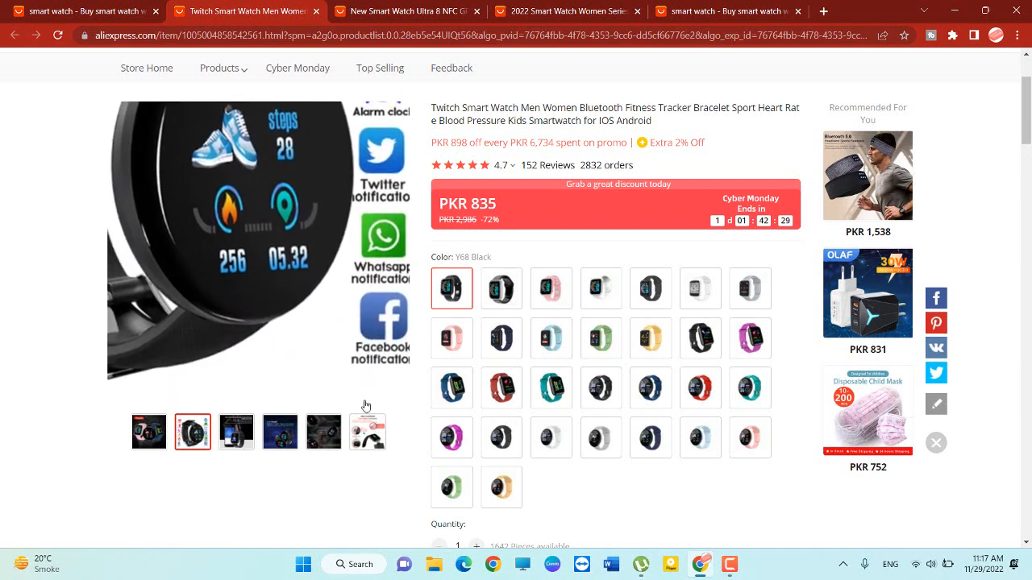
{"action": "left_click", "coordinate": [366, 431]}
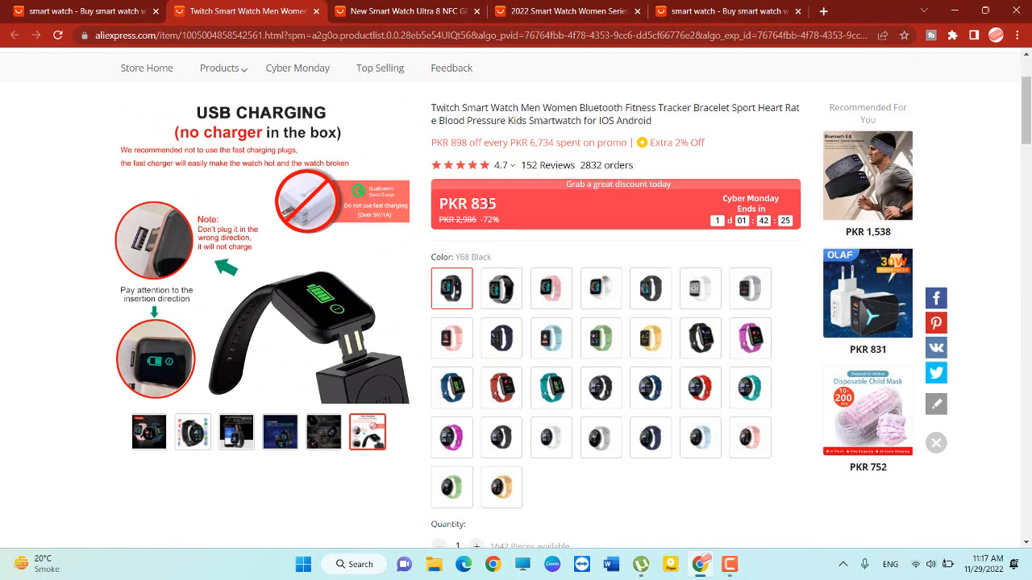
{"action": "mouse_move", "coordinate": [637, 168]}
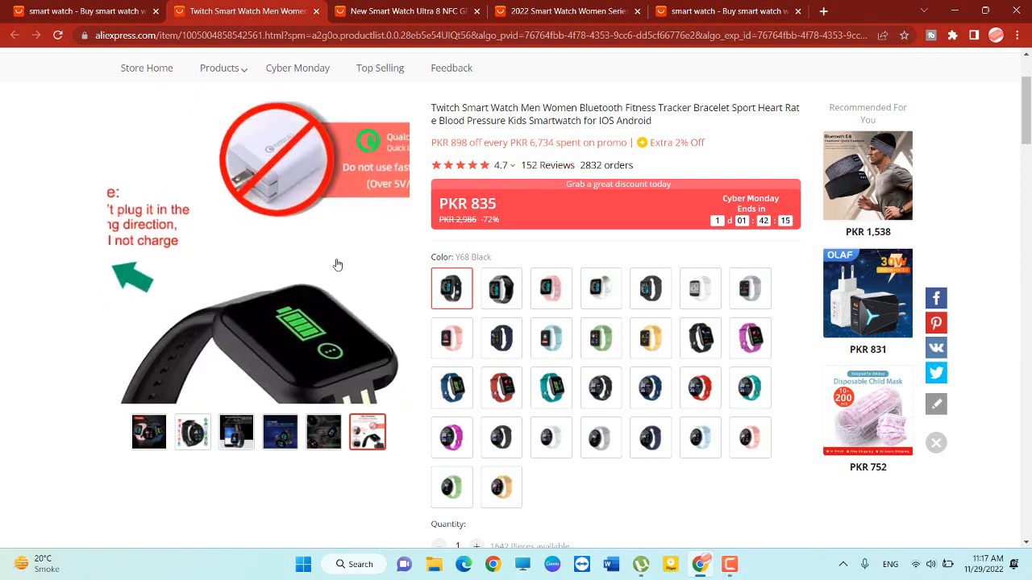
View the D18 pro Green, D18 Green, D18 Blue and D13 Red colour variants
{"action": "scroll", "scroll_direction": "down", "scroll_amount": 3}
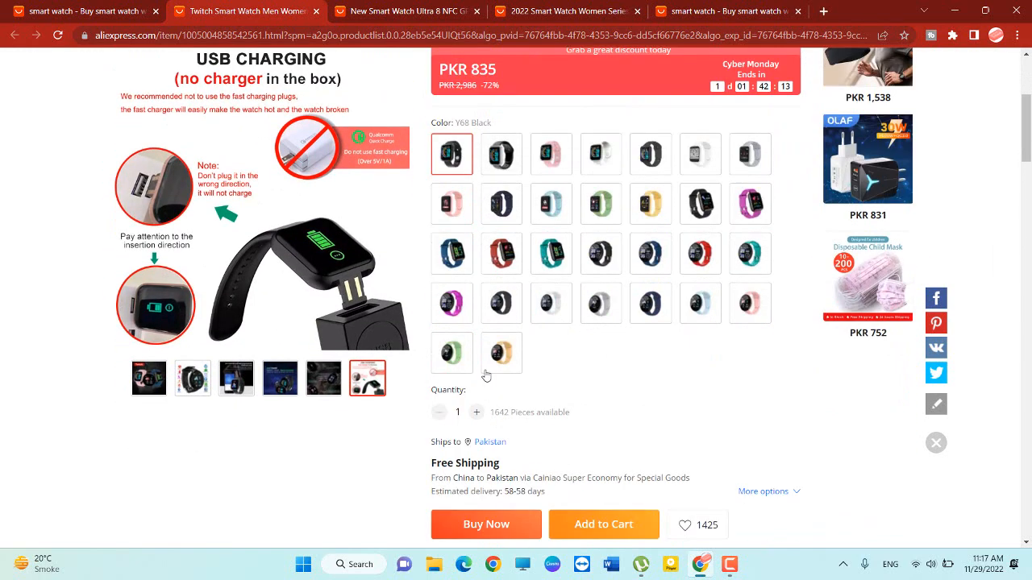
{"action": "left_click", "coordinate": [500, 353]}
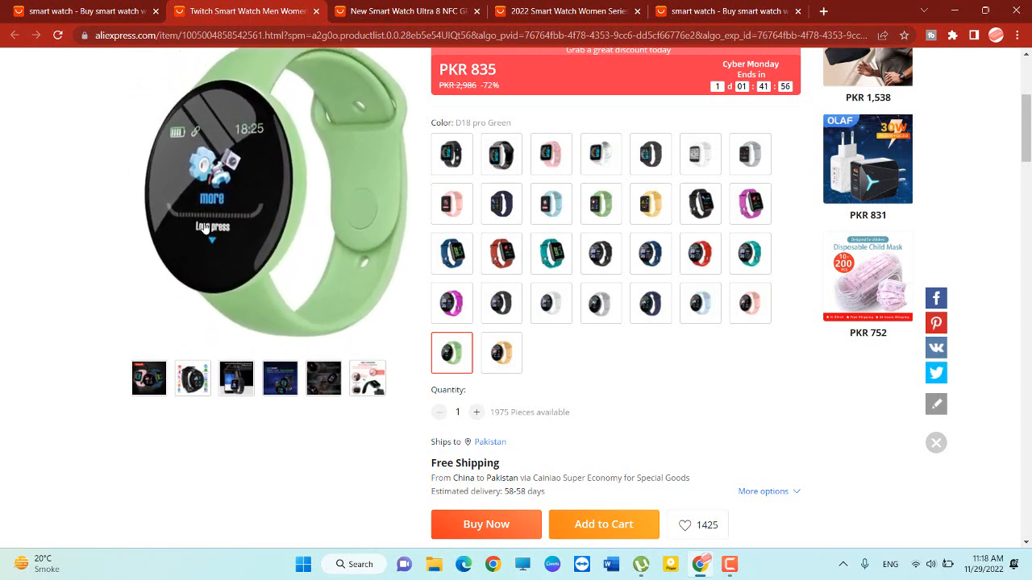
{"action": "left_click", "coordinate": [750, 253]}
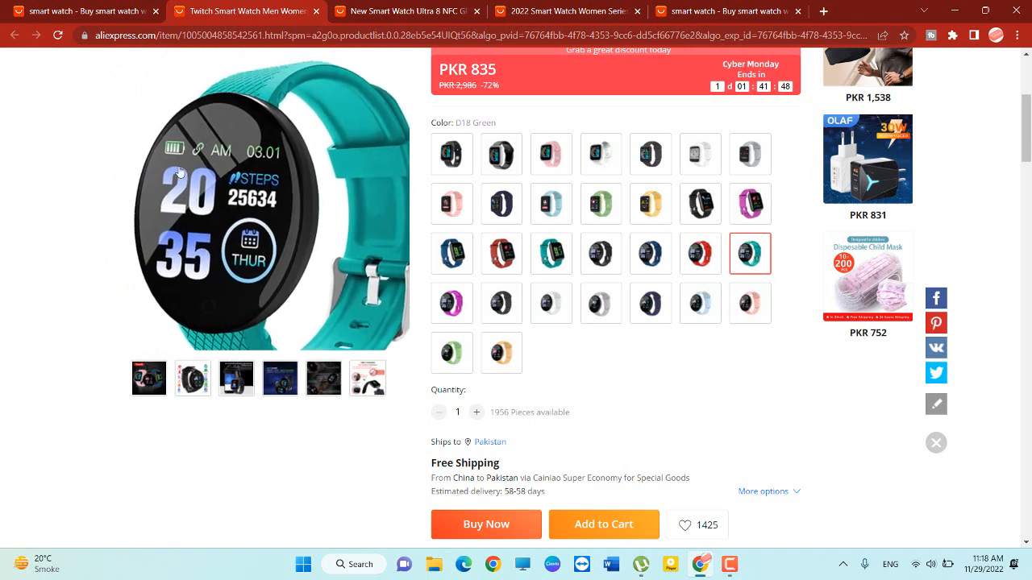
{"action": "left_click", "coordinate": [651, 253]}
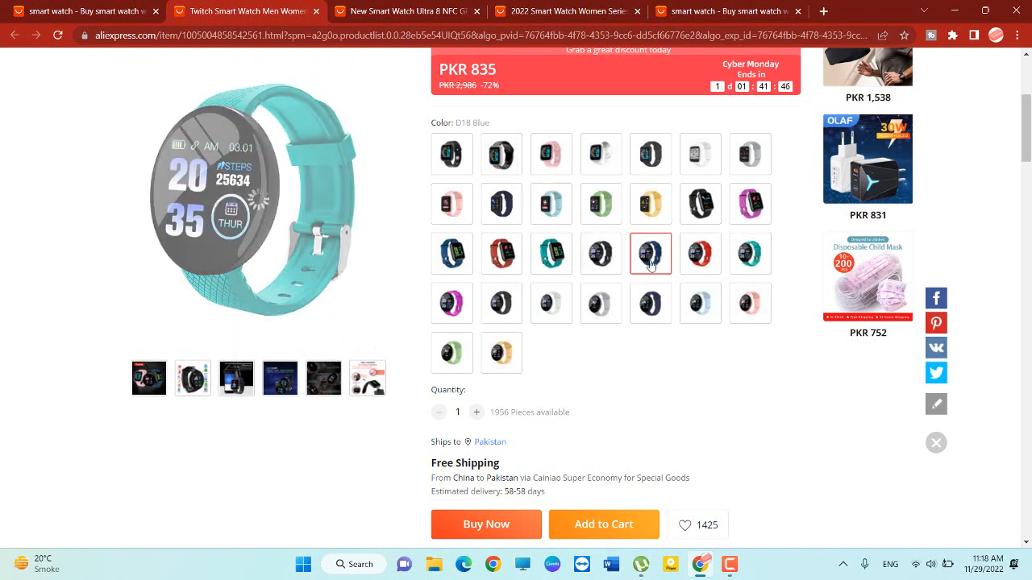
{"action": "left_click", "coordinate": [651, 253]}
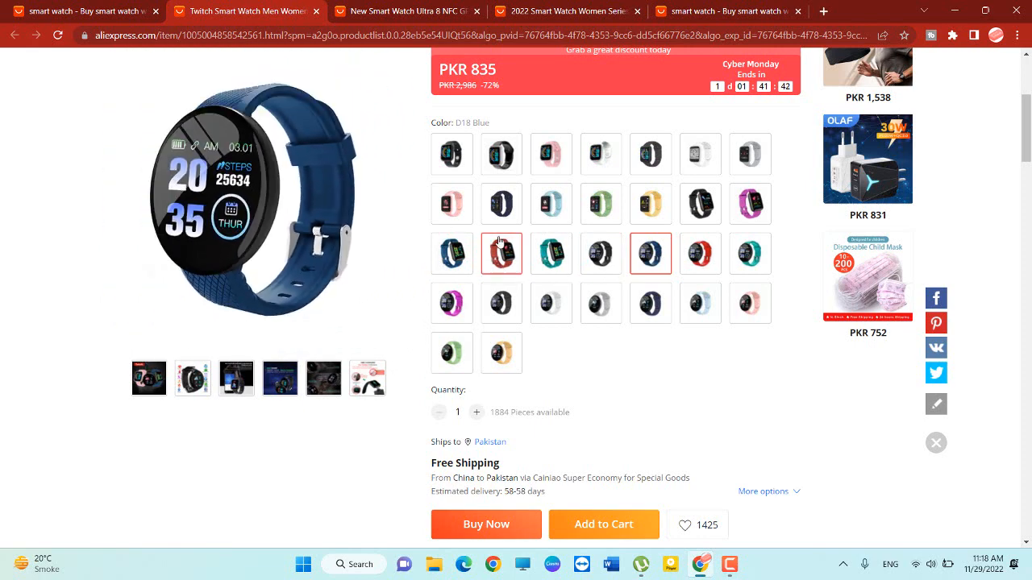
{"action": "left_click", "coordinate": [501, 253]}
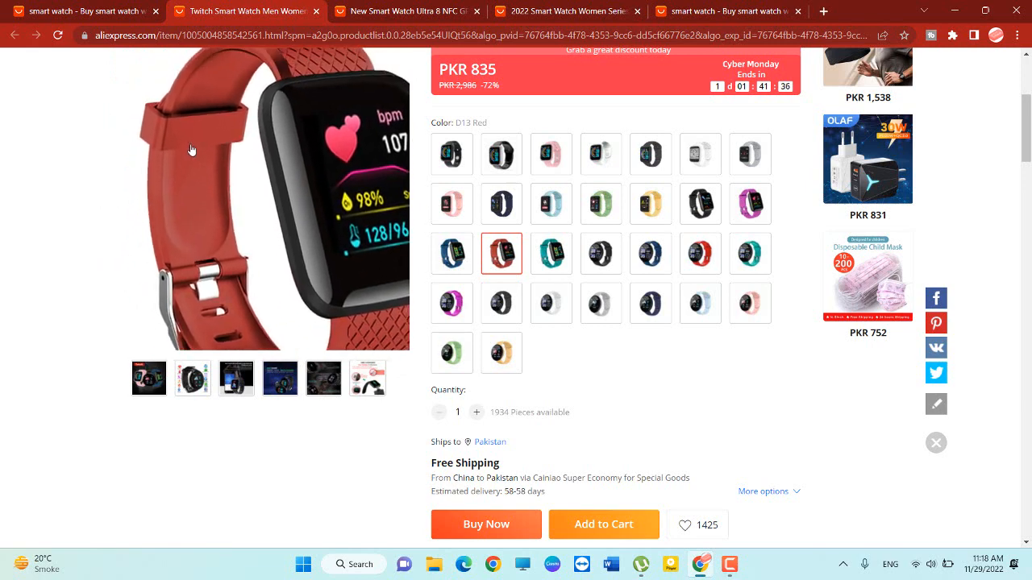
View D13 Blue, D20S Dark Blue, Y68 White, D13 Purple, ending on D18 pro Blue
{"action": "left_click", "coordinate": [452, 253]}
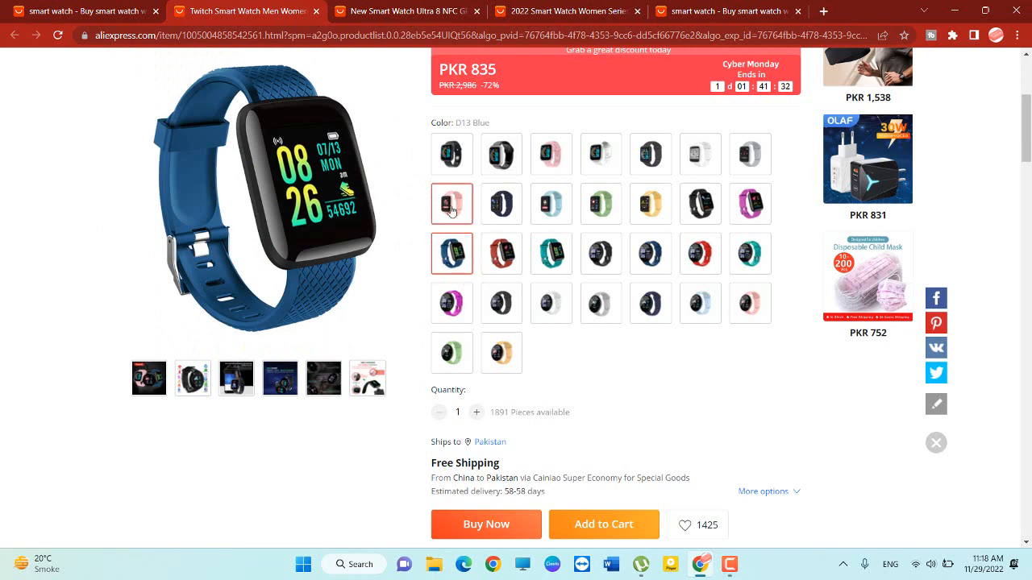
{"action": "left_click", "coordinate": [501, 204]}
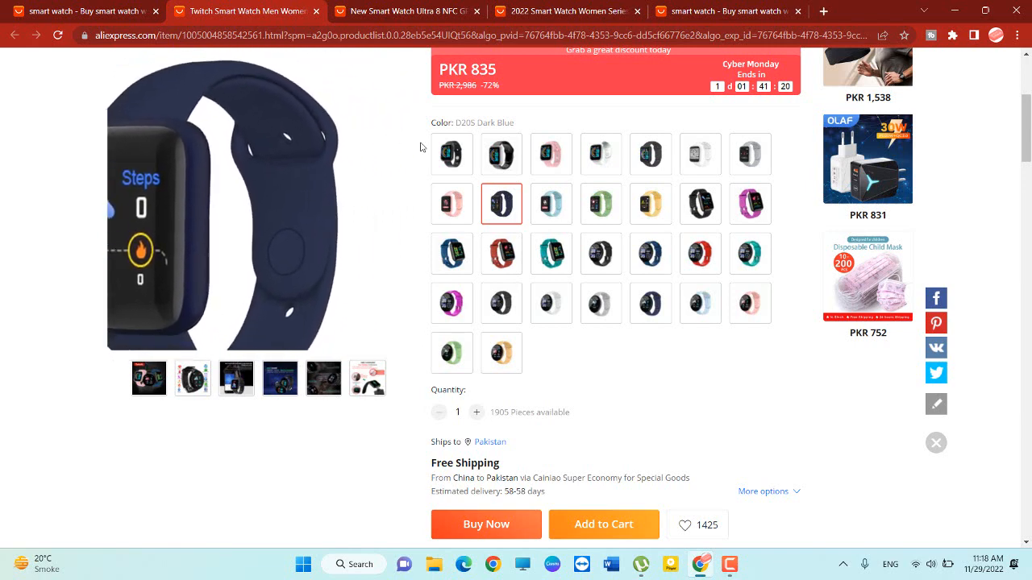
{"action": "left_click", "coordinate": [601, 154]}
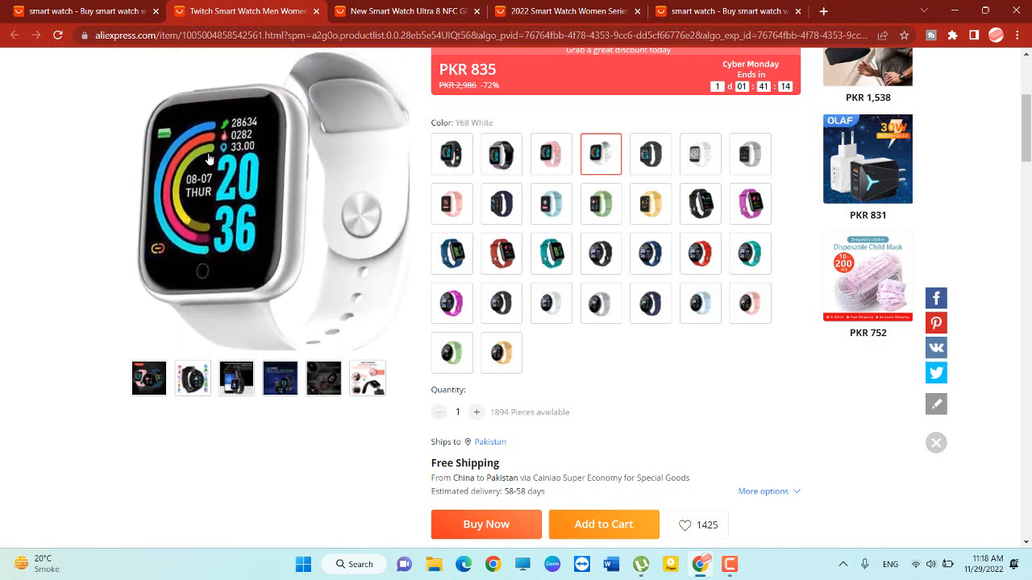
{"action": "left_click", "coordinate": [749, 203]}
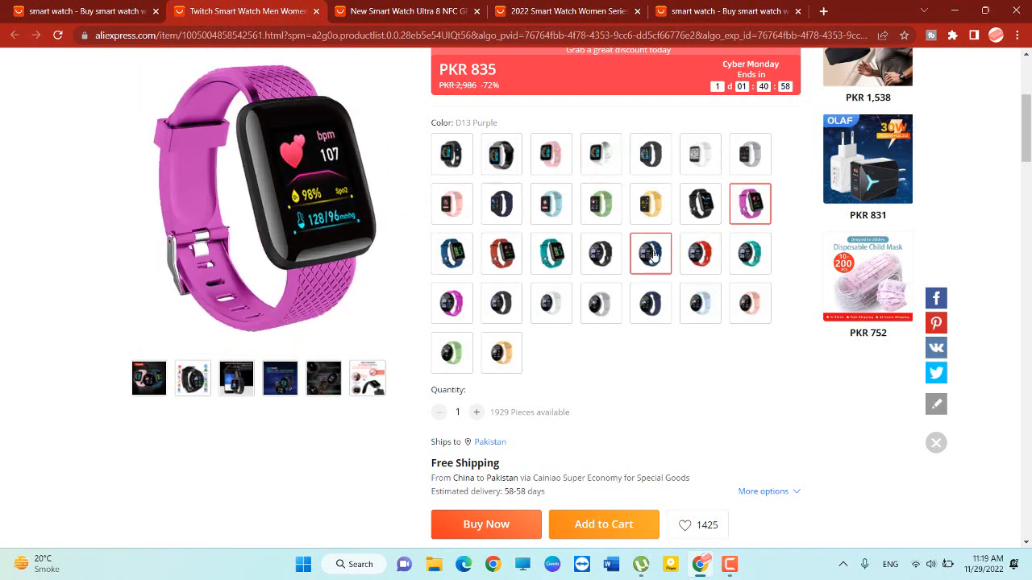
{"action": "left_click", "coordinate": [700, 302]}
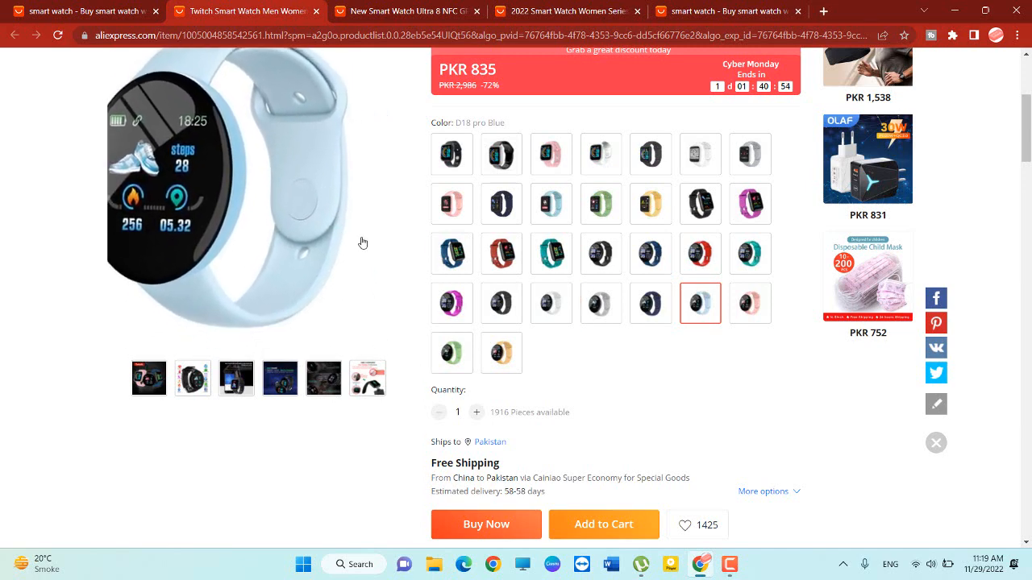
Scroll past the Twitch watch's description features to its specifications (Model D18S, ABS, 1.44 screen)
{"action": "scroll", "scroll_direction": "down", "scroll_amount": 3}
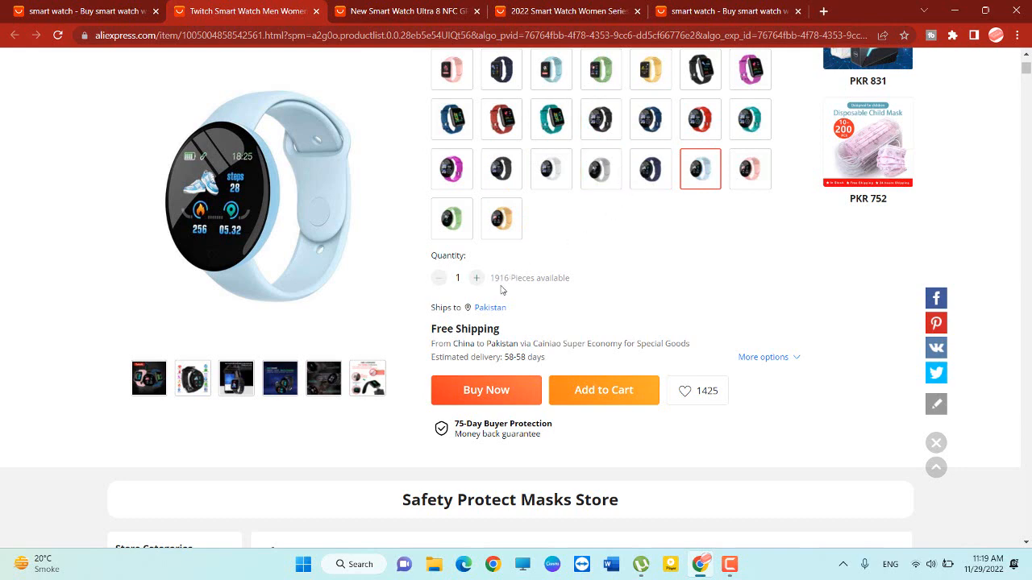
{"action": "mouse_move", "coordinate": [508, 258]}
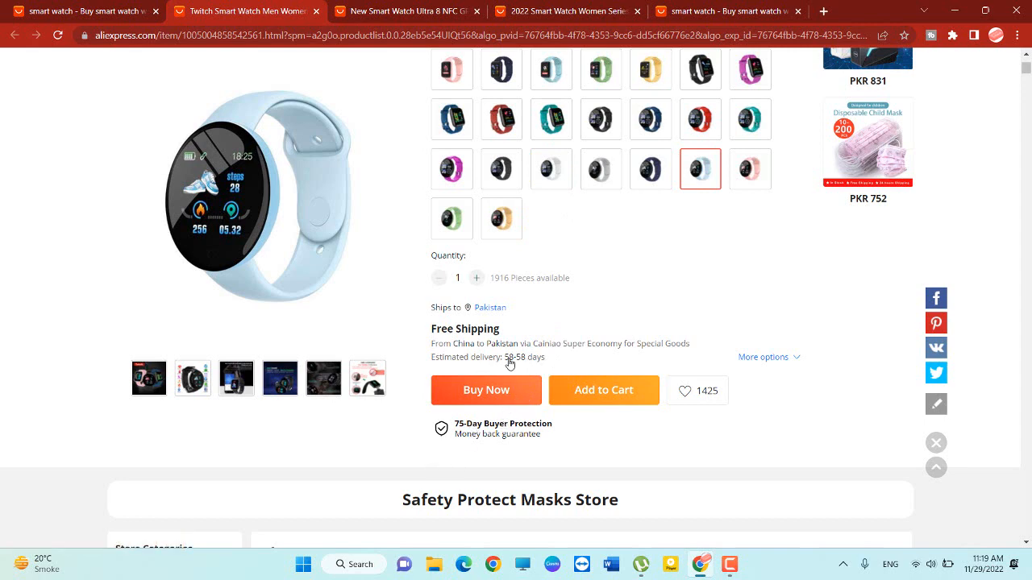
{"action": "scroll", "scroll_direction": "down", "scroll_amount": 3}
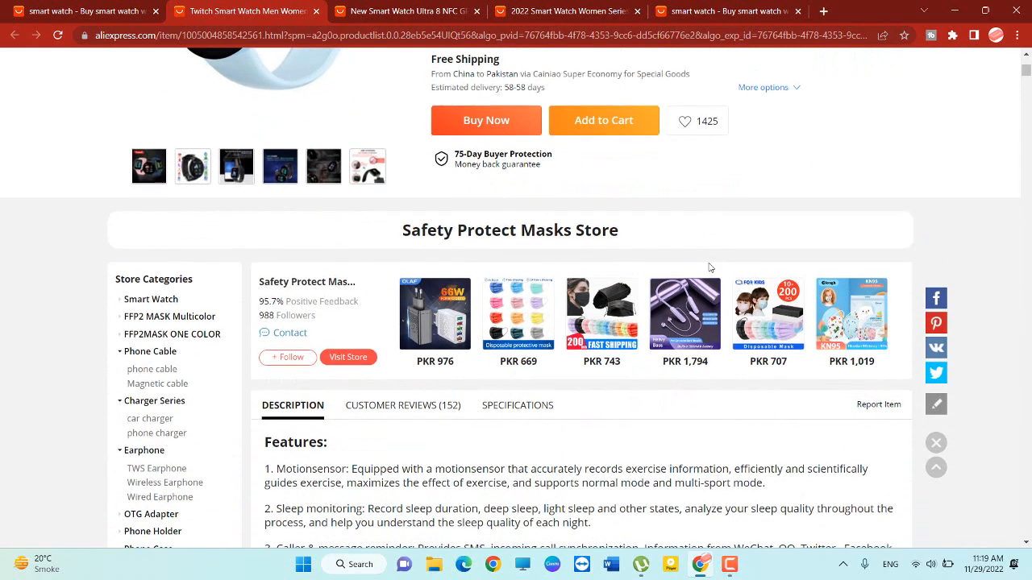
{"action": "scroll", "scroll_direction": "down", "scroll_amount": 3}
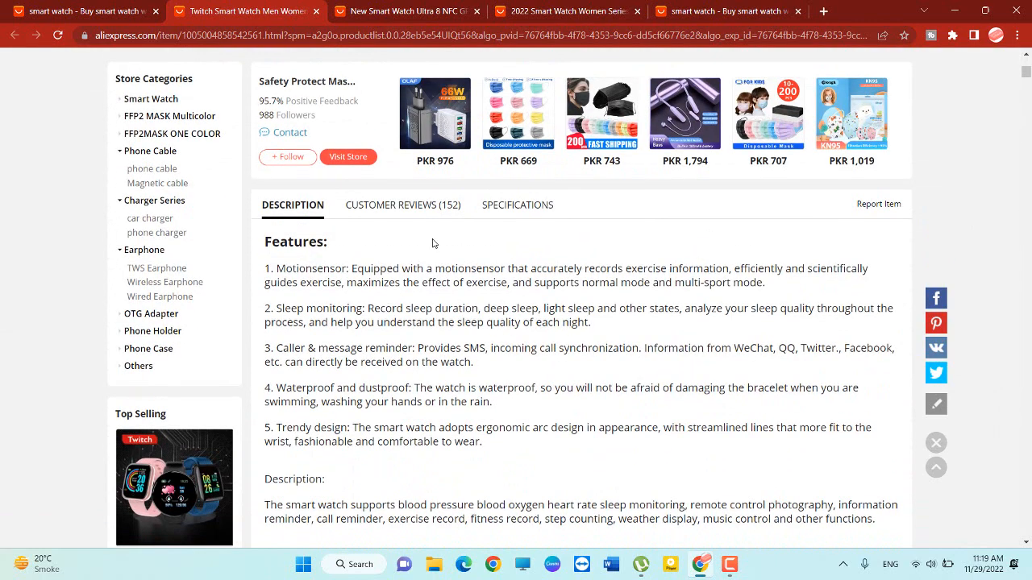
{"action": "mouse_move", "coordinate": [319, 260]}
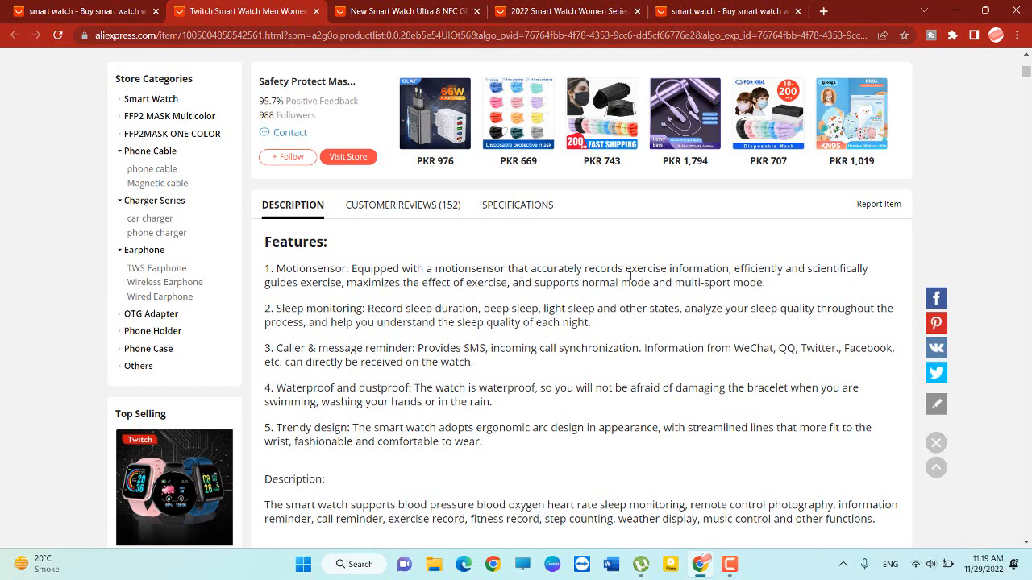
{"action": "mouse_move", "coordinate": [807, 283]}
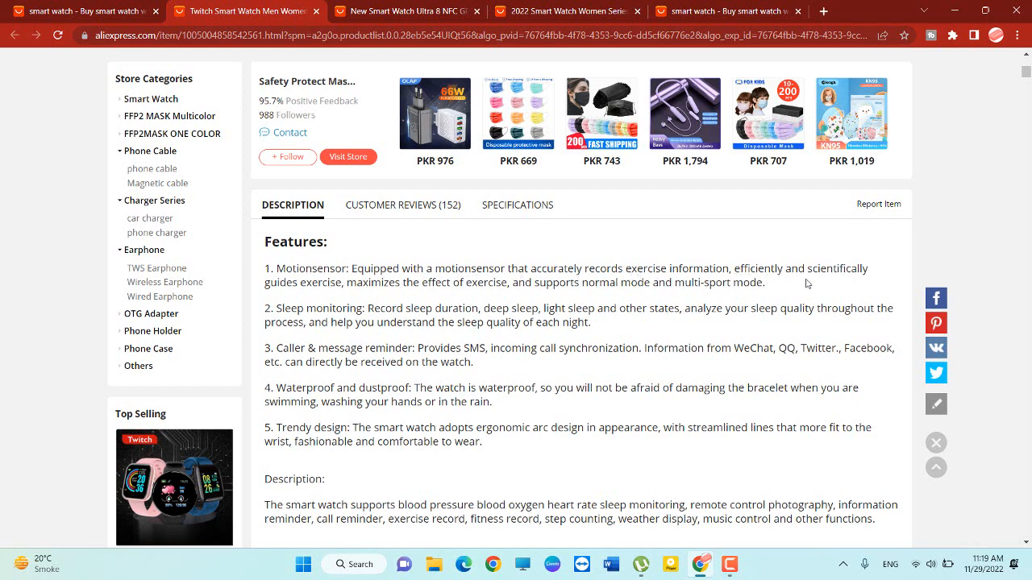
{"action": "mouse_move", "coordinate": [361, 355]}
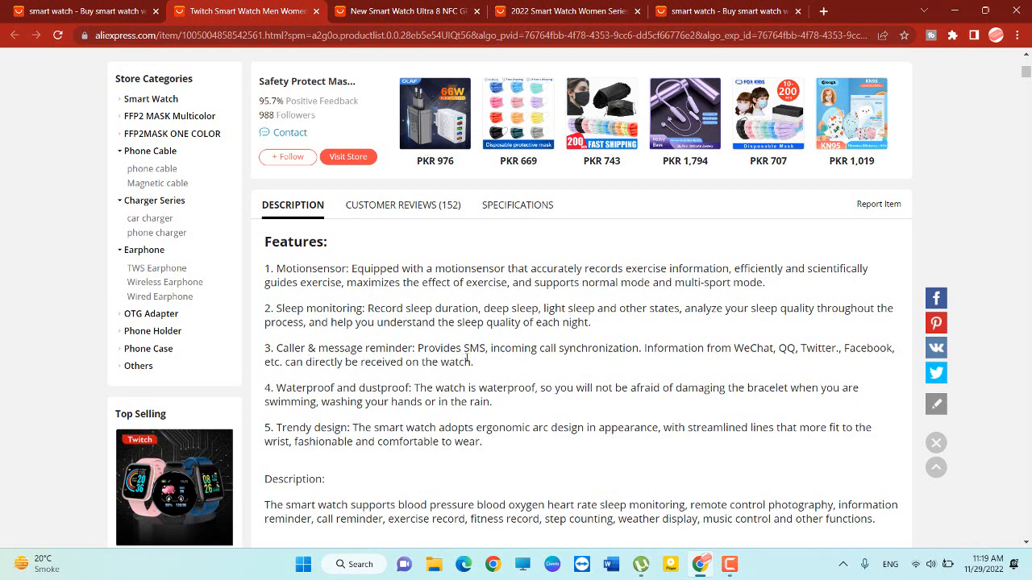
{"action": "mouse_move", "coordinate": [497, 361]}
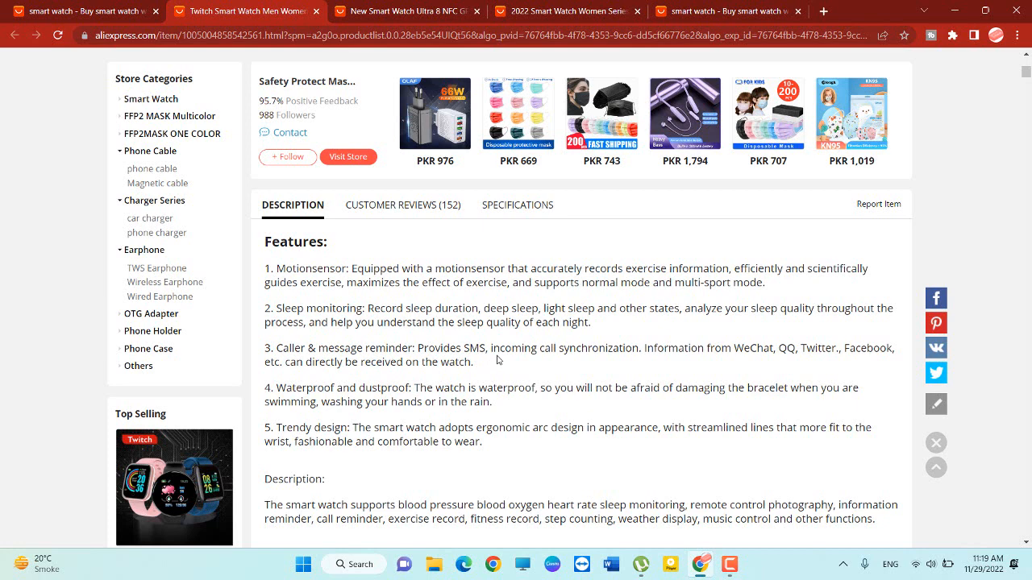
{"action": "mouse_move", "coordinate": [569, 363]}
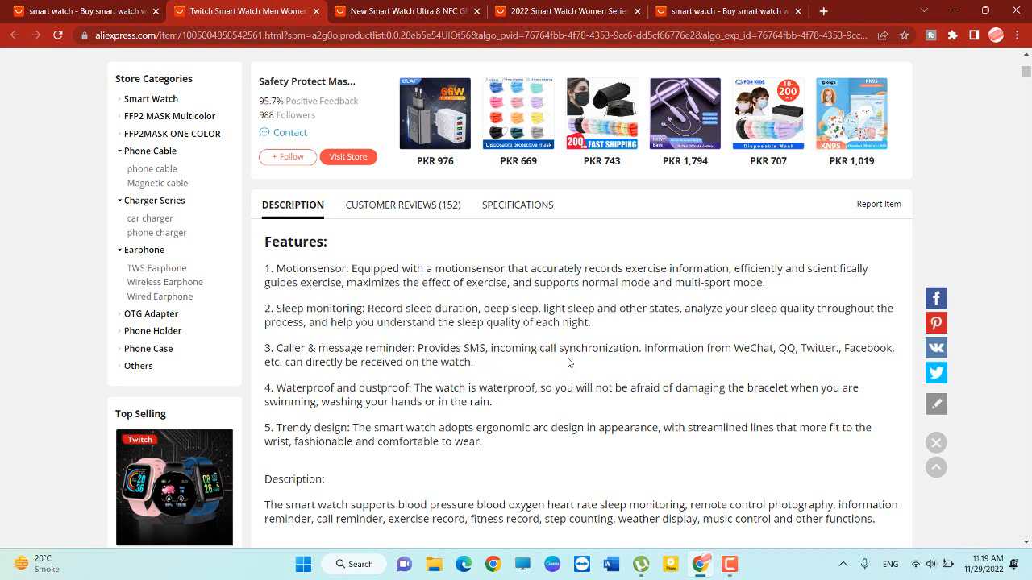
{"action": "mouse_move", "coordinate": [659, 367]}
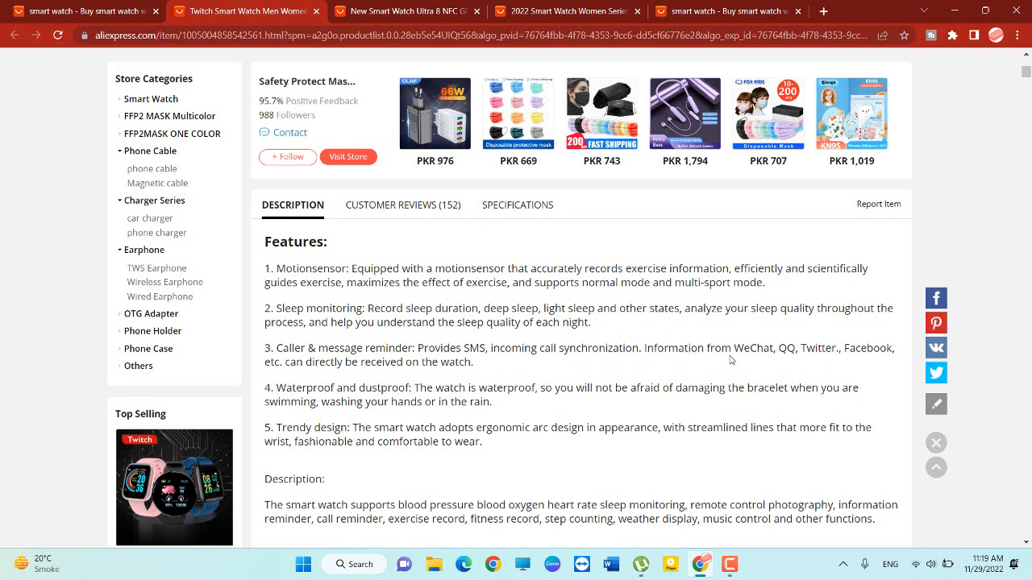
{"action": "mouse_move", "coordinate": [812, 366]}
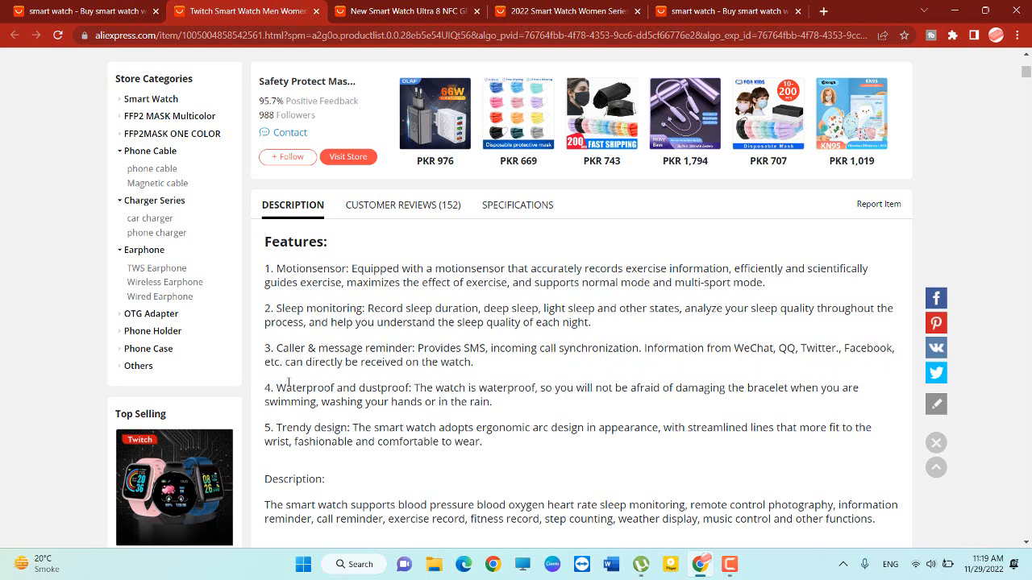
{"action": "mouse_move", "coordinate": [334, 378]}
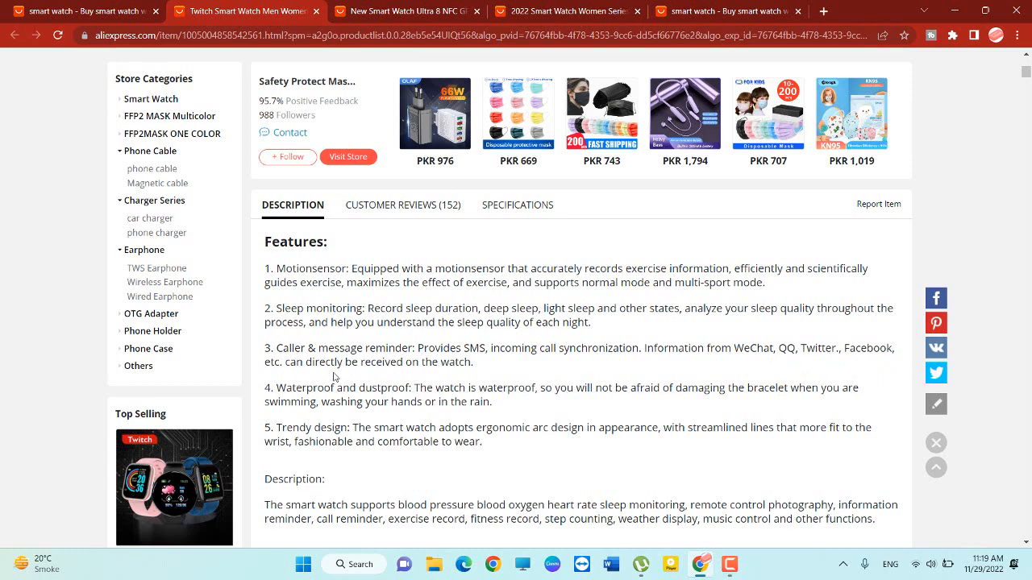
{"action": "scroll", "scroll_direction": "down", "scroll_amount": 3}
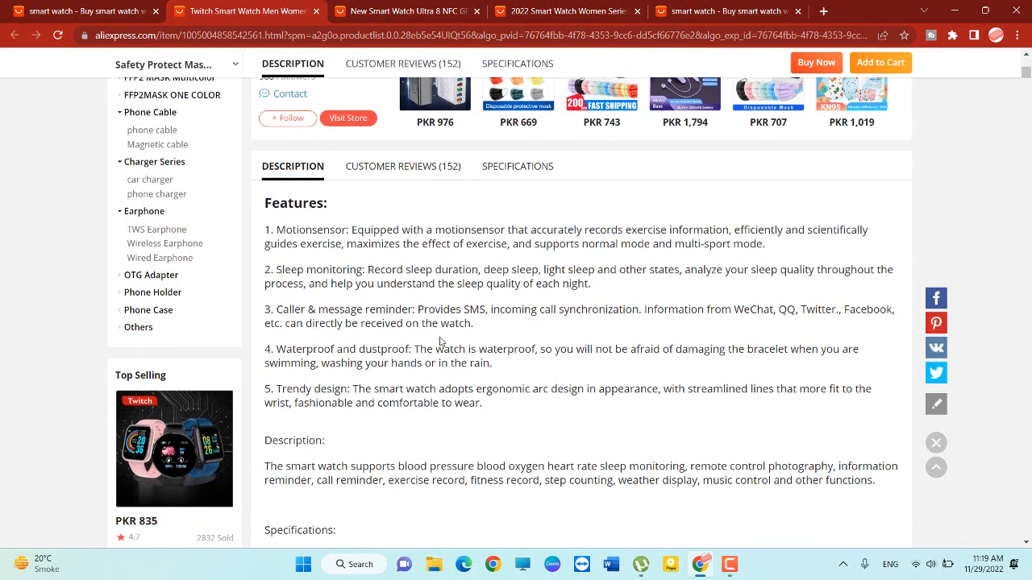
{"action": "scroll", "scroll_direction": "down", "scroll_amount": 3}
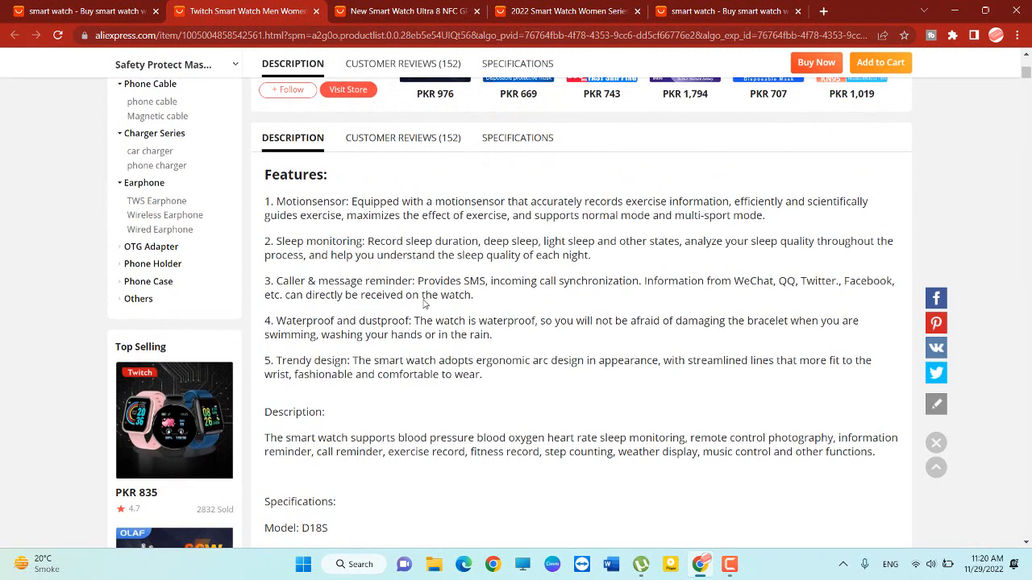
{"action": "scroll", "scroll_direction": "down", "scroll_amount": 3}
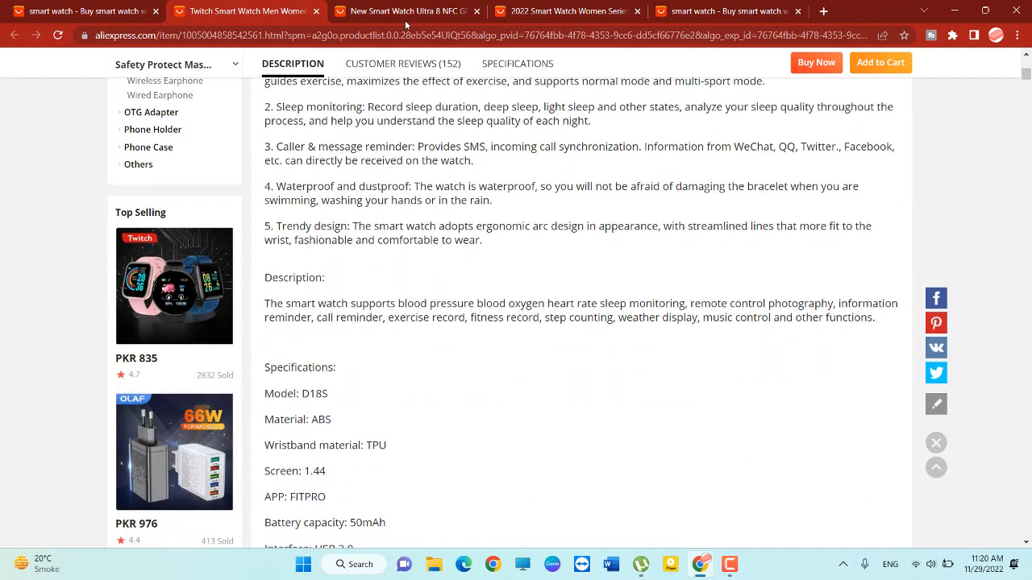
On the Ultra 8 tab, try black variants and select Silver add 2 Strap (PKR 6,427)
{"action": "left_click", "coordinate": [403, 10]}
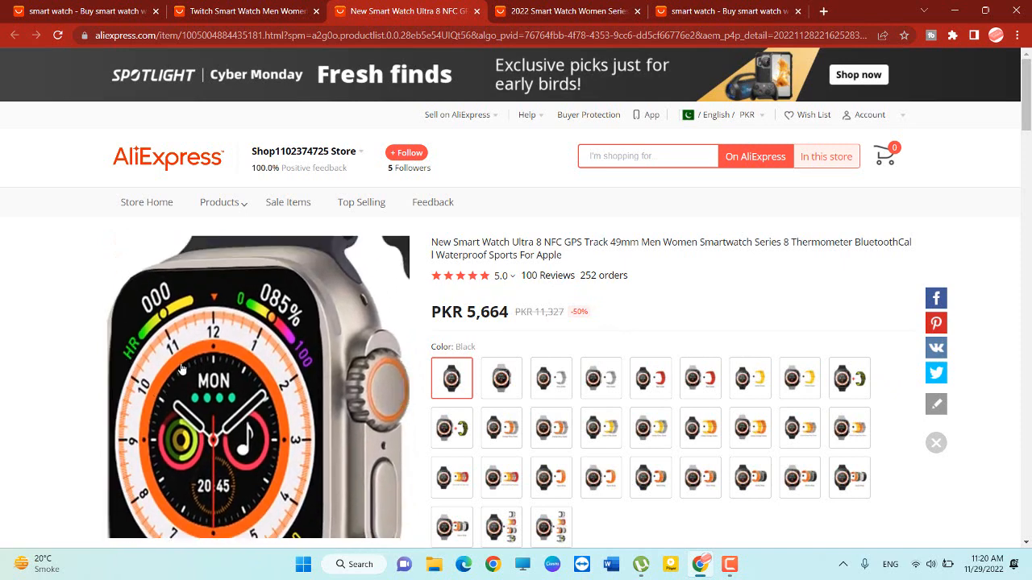
{"action": "left_click", "coordinate": [450, 379]}
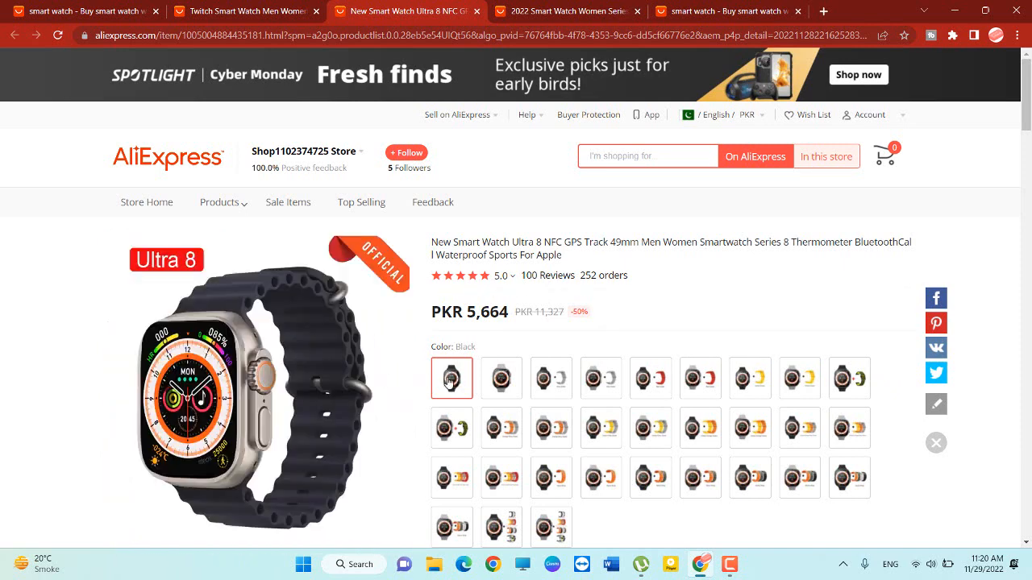
{"action": "left_click", "coordinate": [452, 378]}
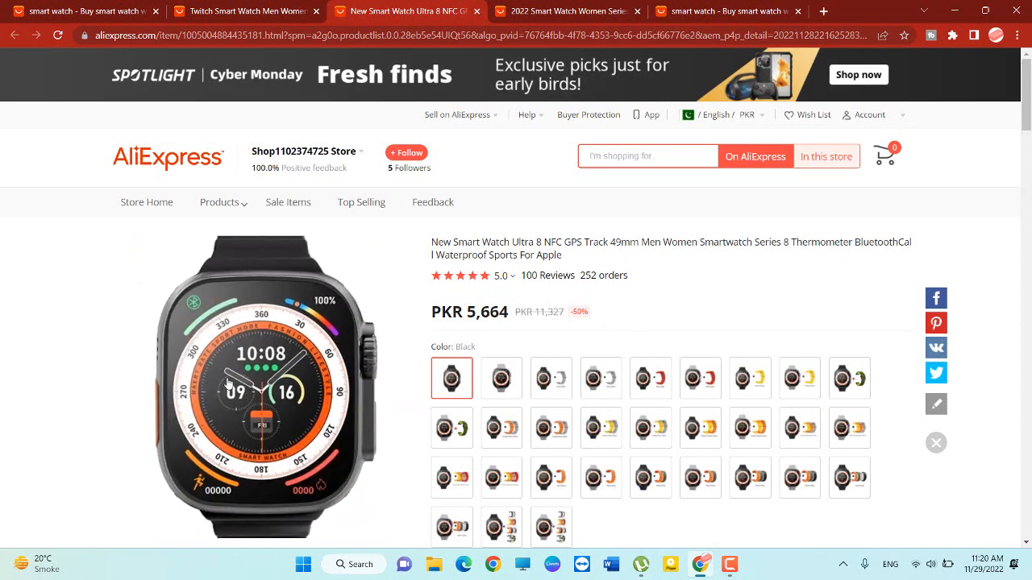
{"action": "left_click", "coordinate": [551, 378]}
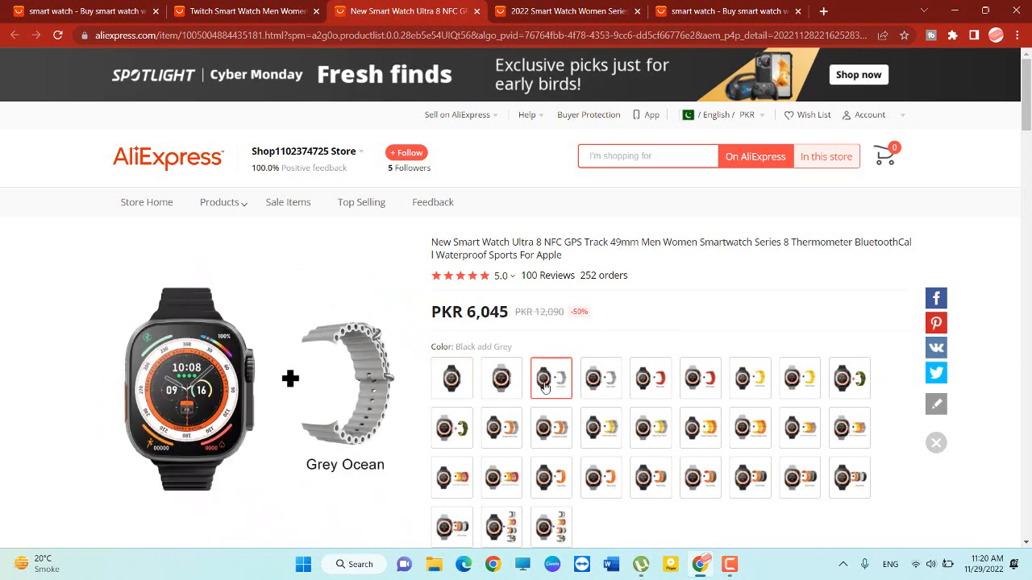
{"action": "scroll", "scroll_direction": "down", "scroll_amount": 3}
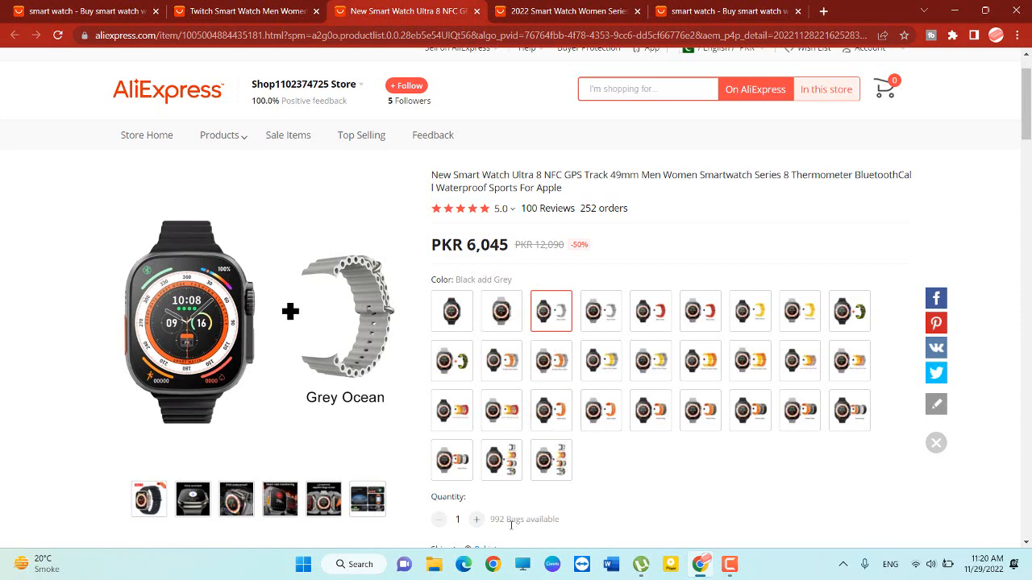
{"action": "mouse_move", "coordinate": [546, 522]}
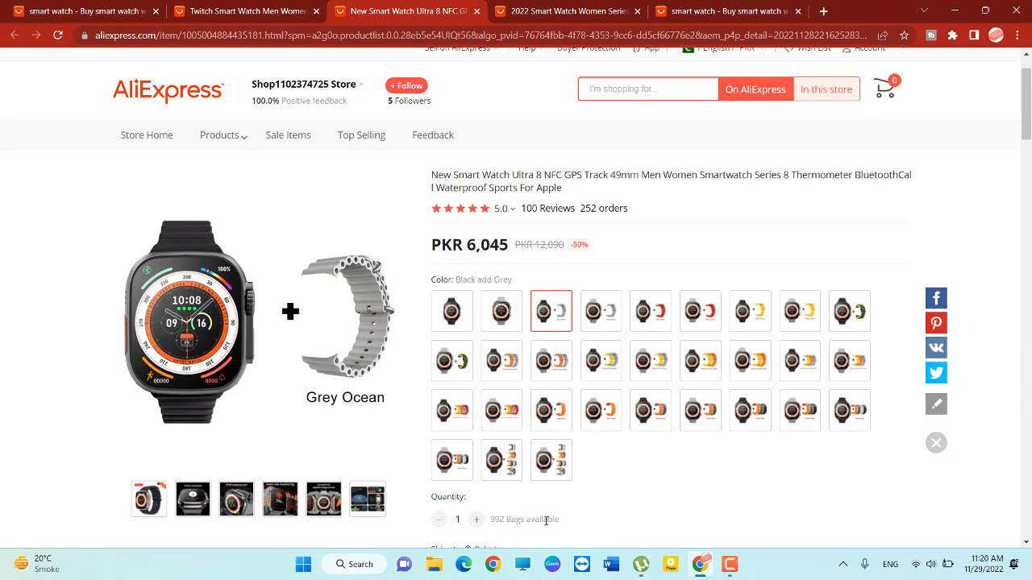
{"action": "left_click", "coordinate": [601, 410]}
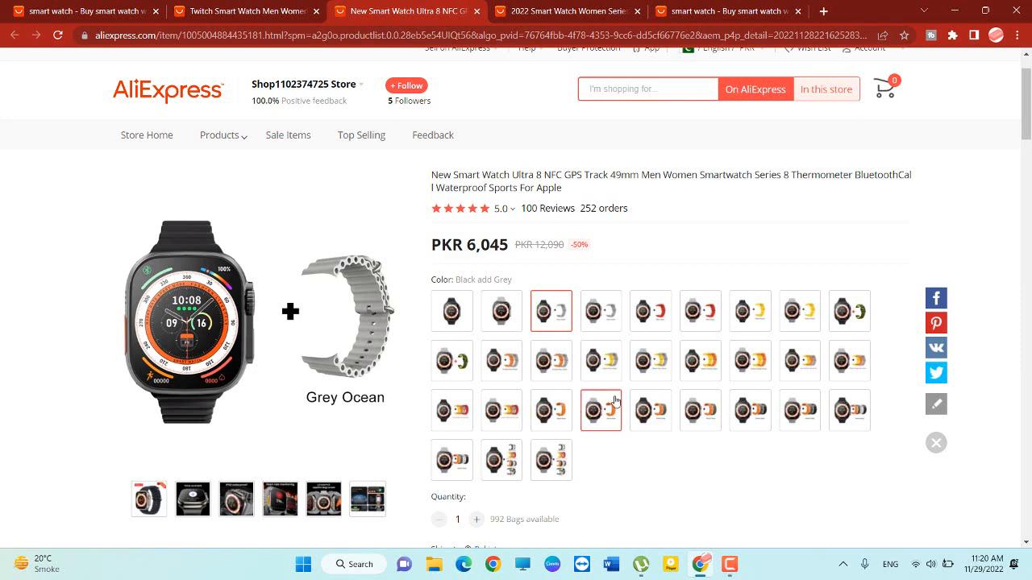
{"action": "left_click", "coordinate": [650, 362]}
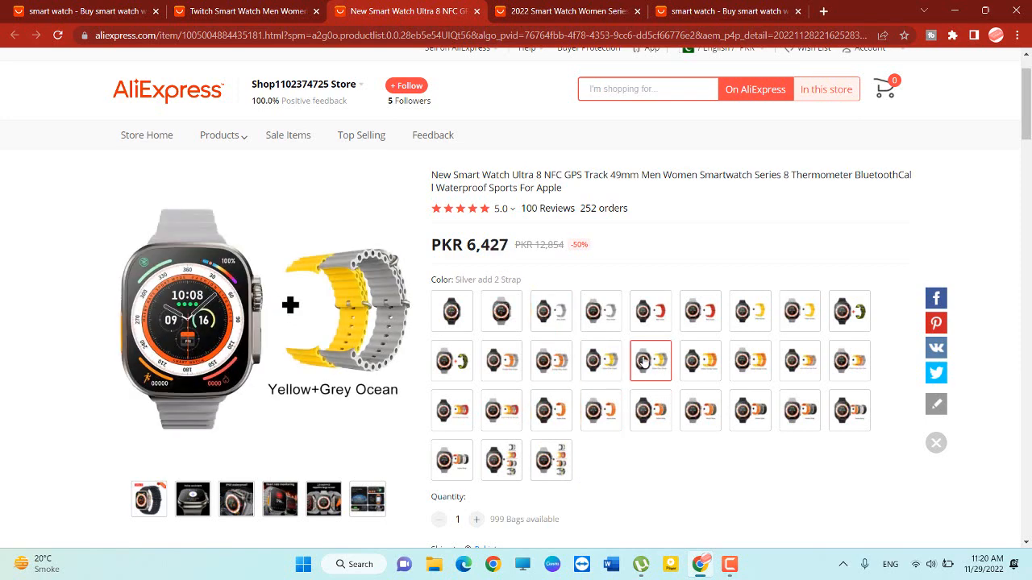
{"action": "scroll", "scroll_direction": "down", "scroll_amount": 3}
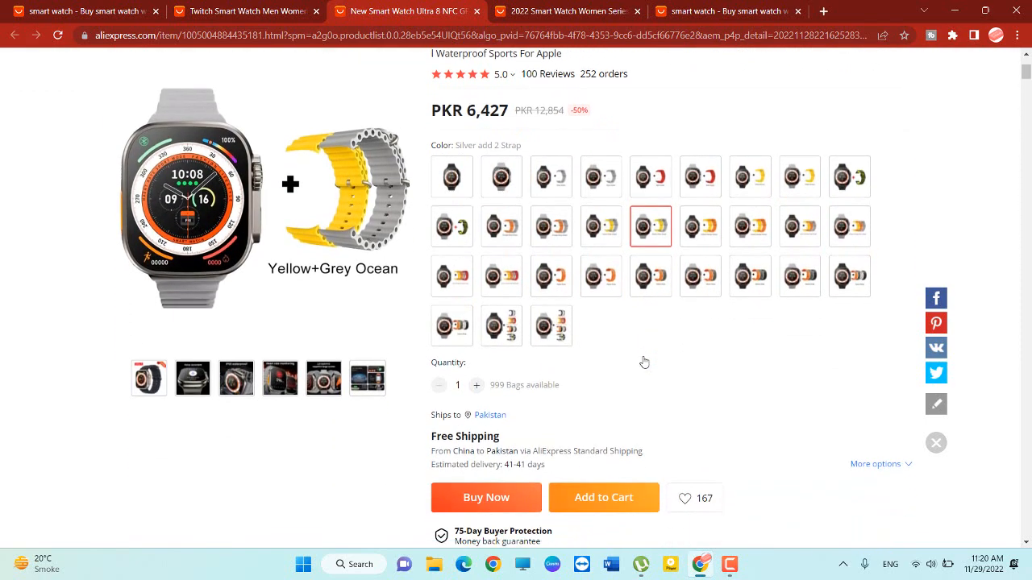
{"action": "scroll", "scroll_direction": "down", "scroll_amount": 3}
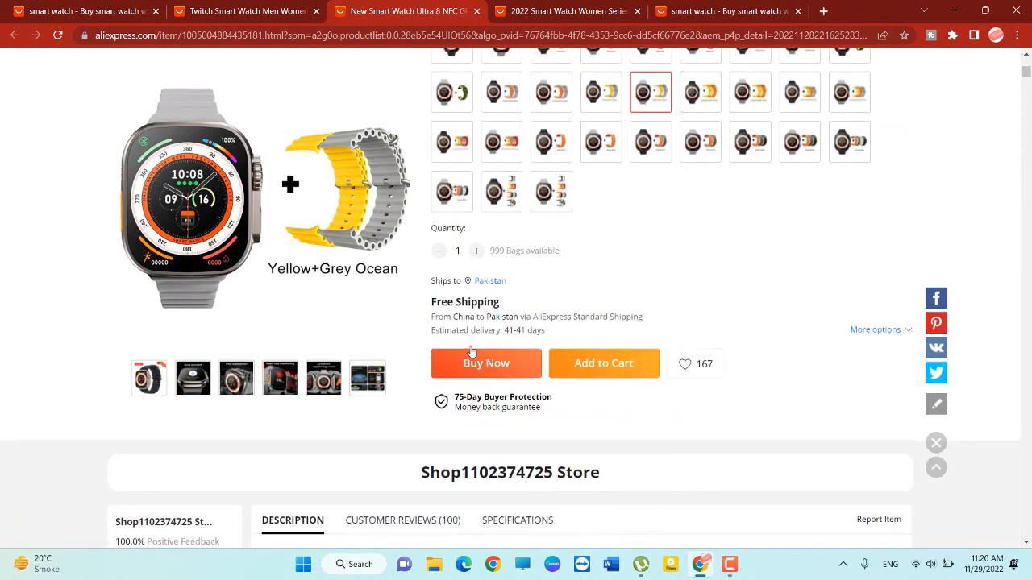
{"action": "mouse_move", "coordinate": [625, 368]}
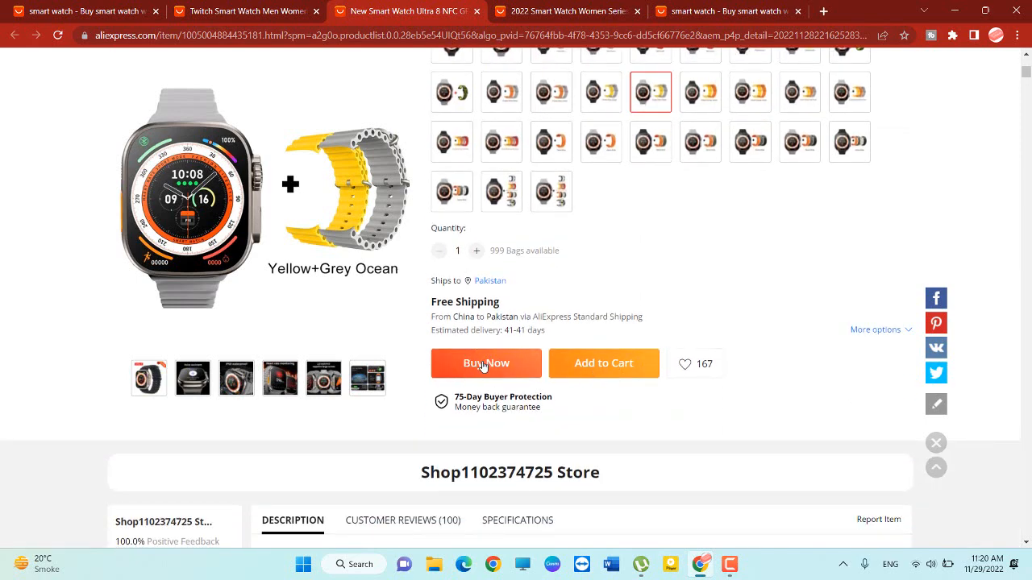
{"action": "left_click", "coordinate": [486, 363]}
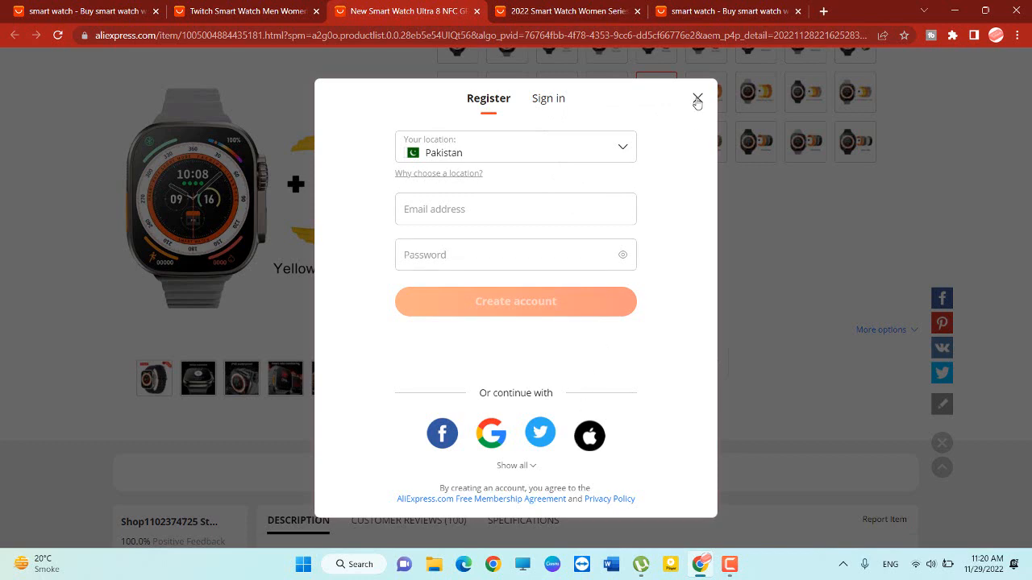
{"action": "left_click", "coordinate": [698, 97]}
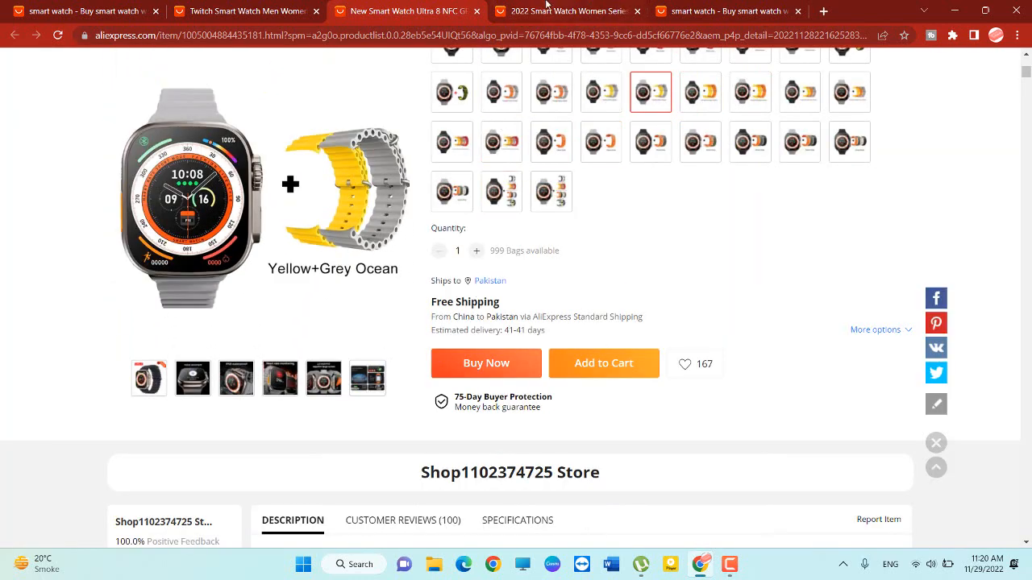